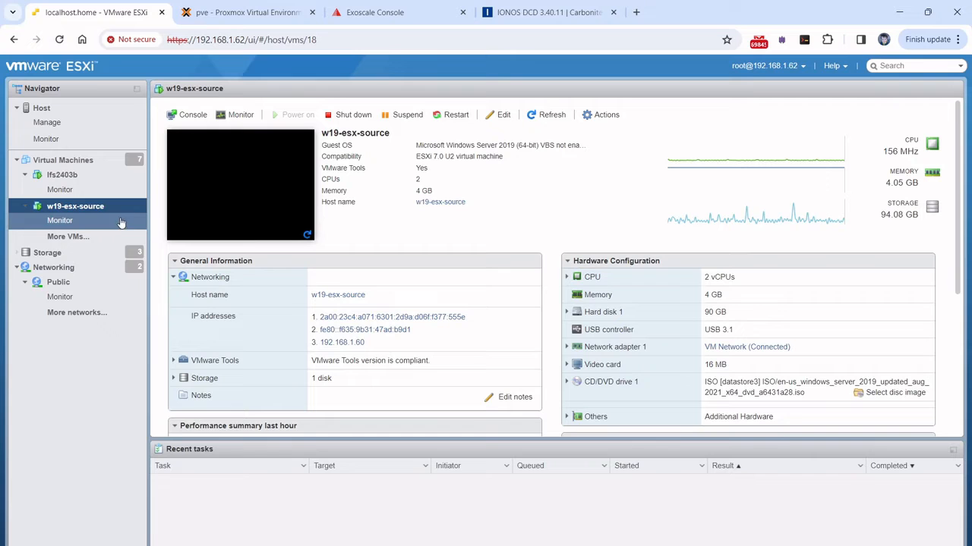
pyautogui.moveTo(257, 198)
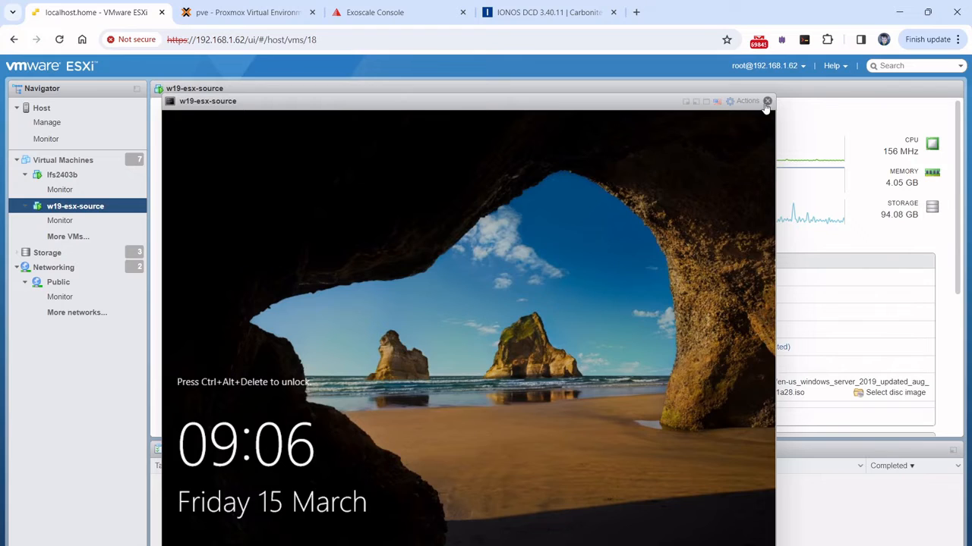
# - Close the w19-esx-source console view in the ESXi Host Client
pyautogui.click(766, 101)
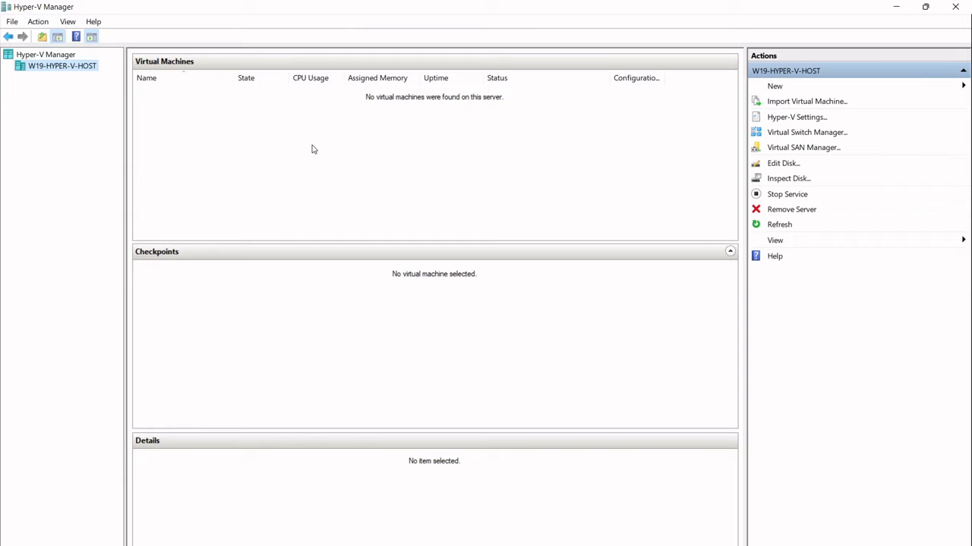
pyautogui.moveTo(390, 137)
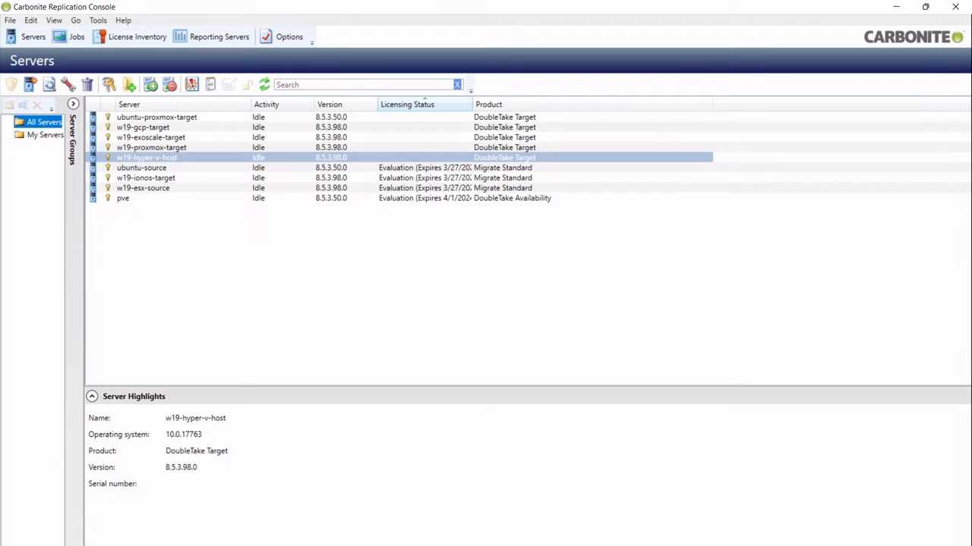
pyautogui.moveTo(230, 187)
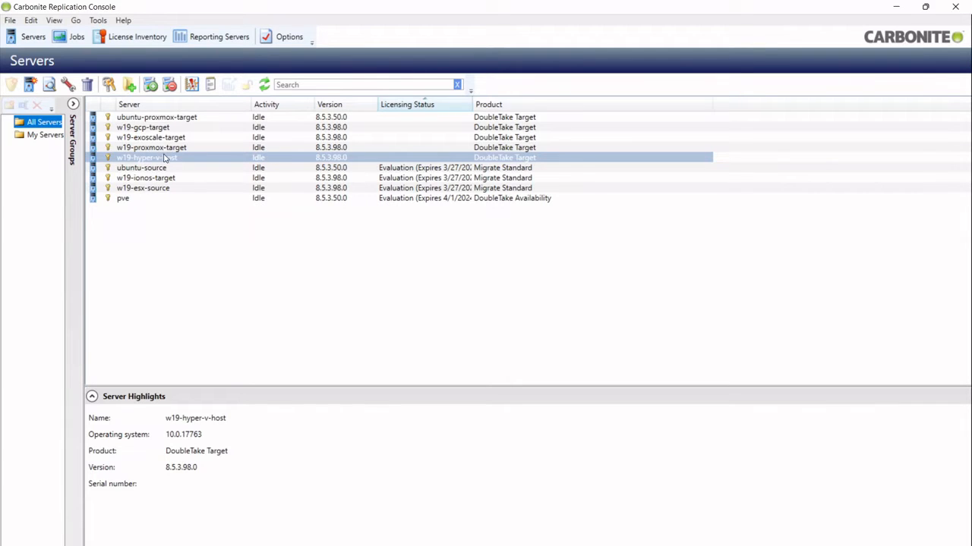
pyautogui.moveTo(180, 137)
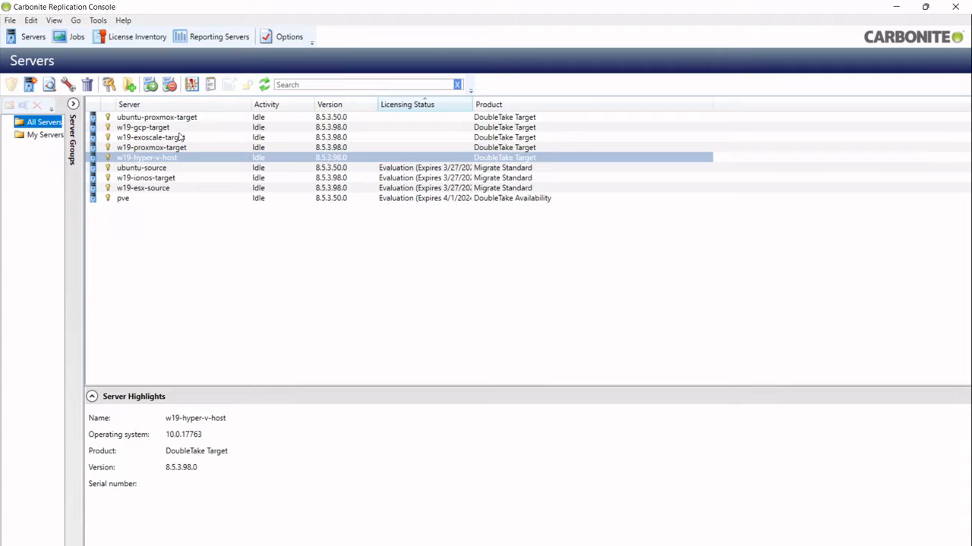
pyautogui.moveTo(186, 174)
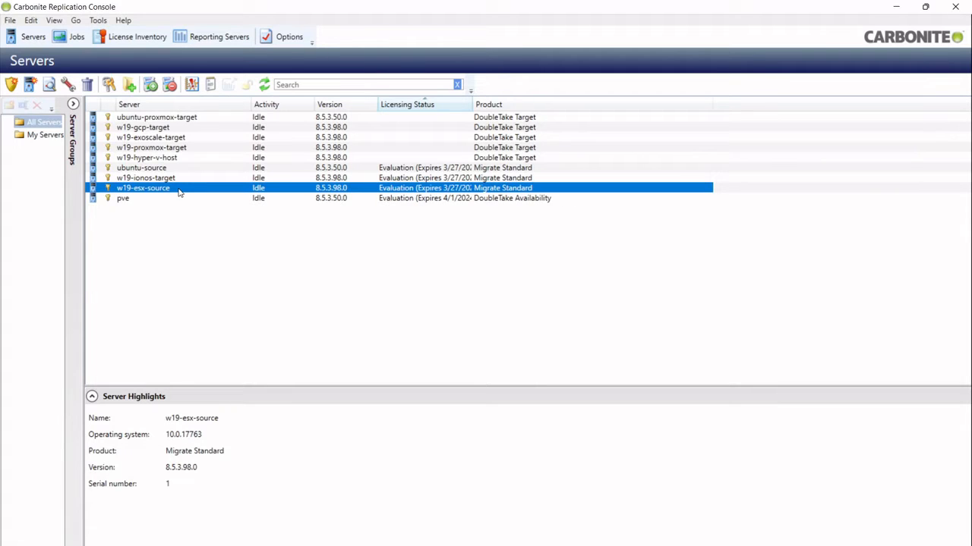
# - Choose Migrate from the w19-esx-source server's context menu
pyautogui.rightClick(179, 188)
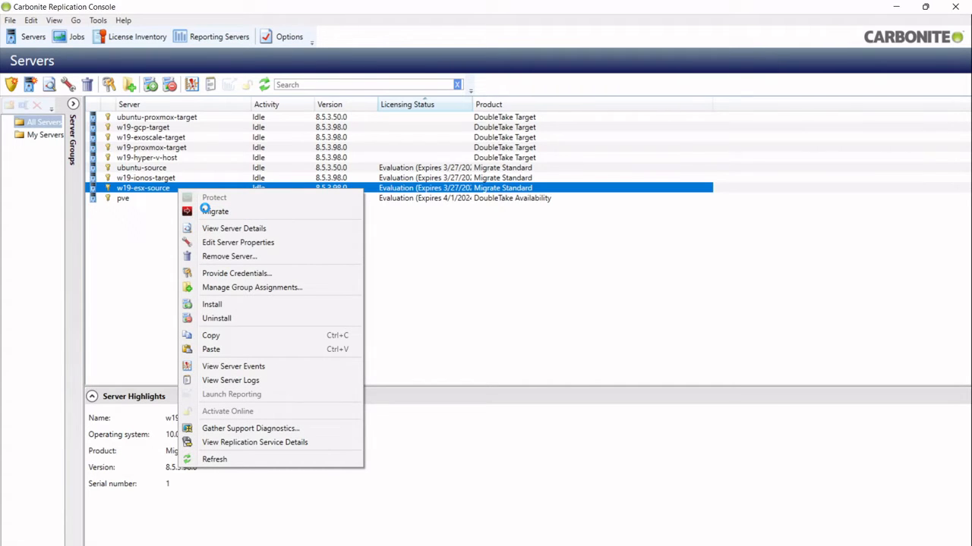
pyautogui.click(214, 198)
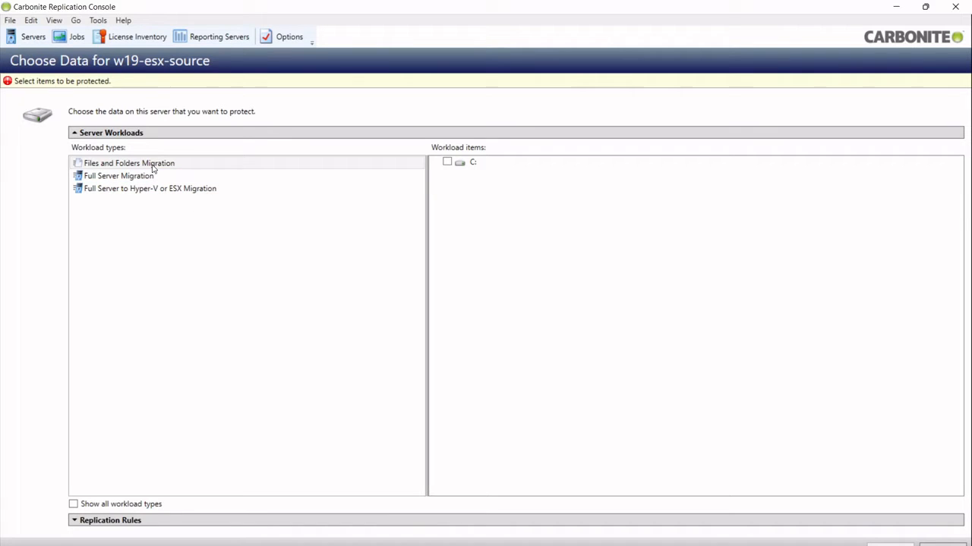
# - Choose Full Server to Hyper-V or ESX Migration, review the C: replication rules, and continue
pyautogui.click(150, 188)
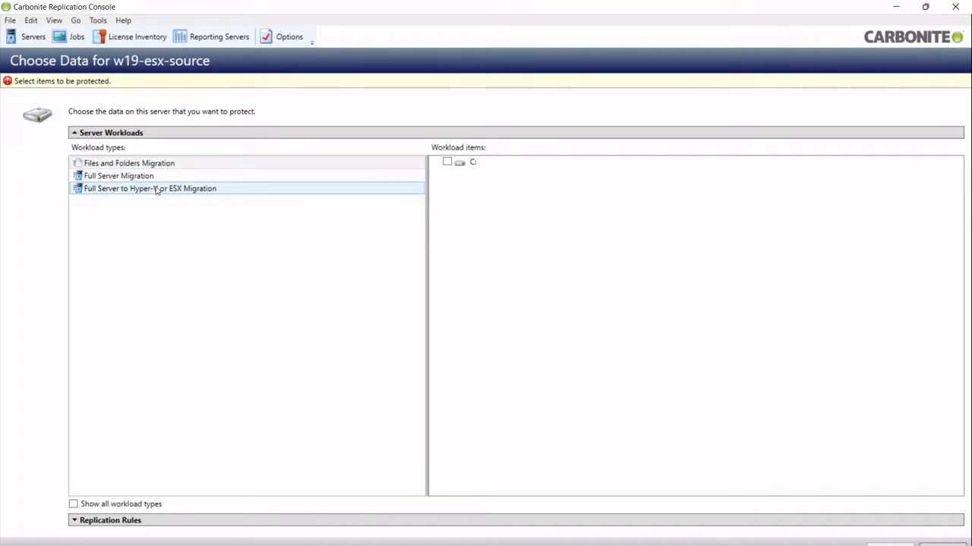
pyautogui.click(447, 162)
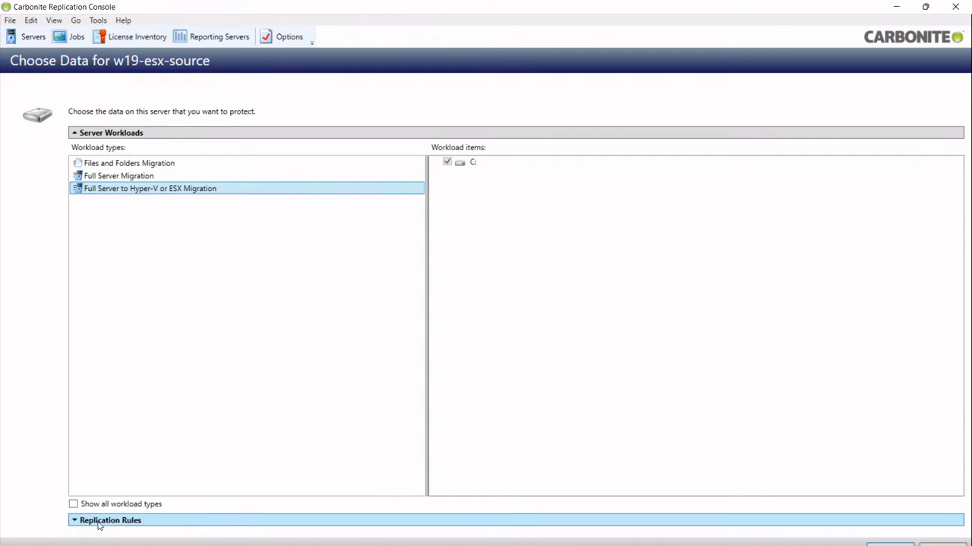
pyautogui.click(110, 520)
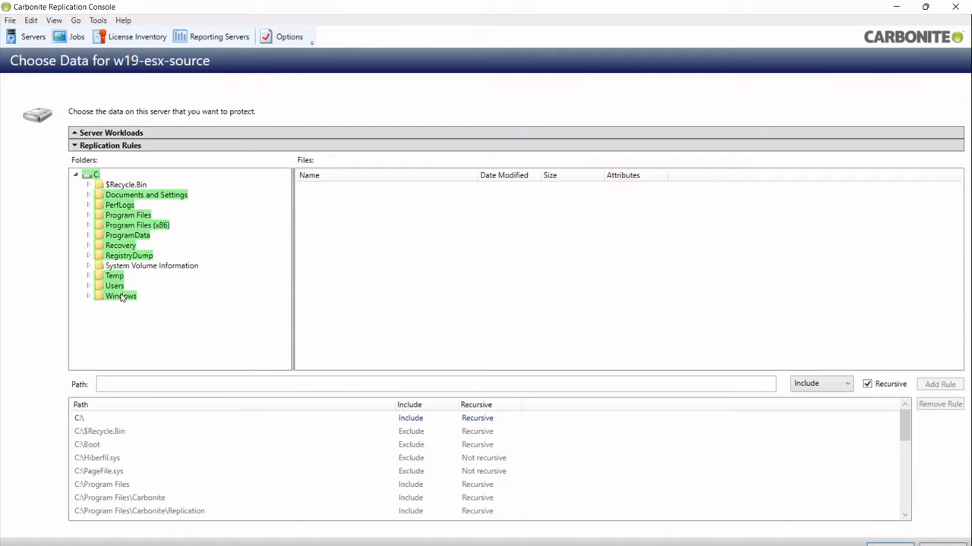
pyautogui.click(120, 245)
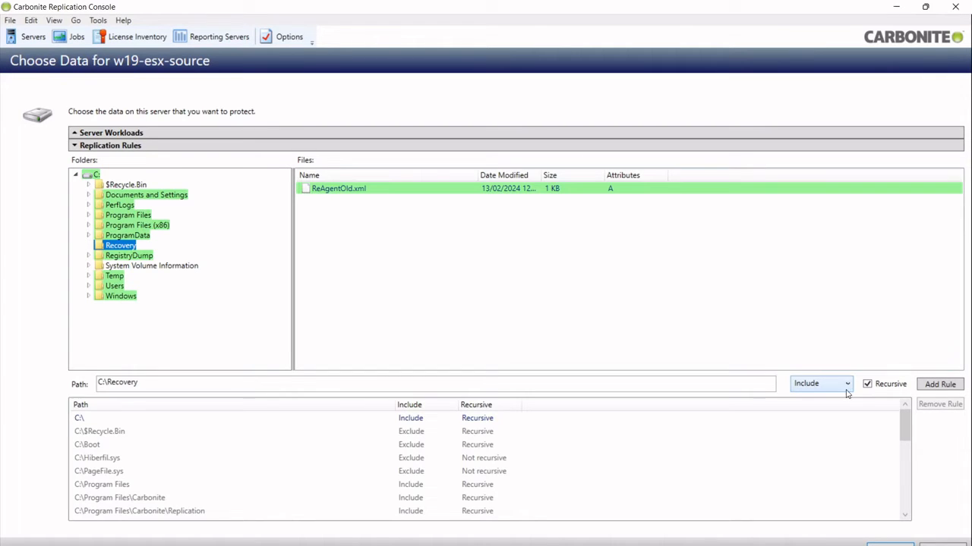
pyautogui.click(819, 383)
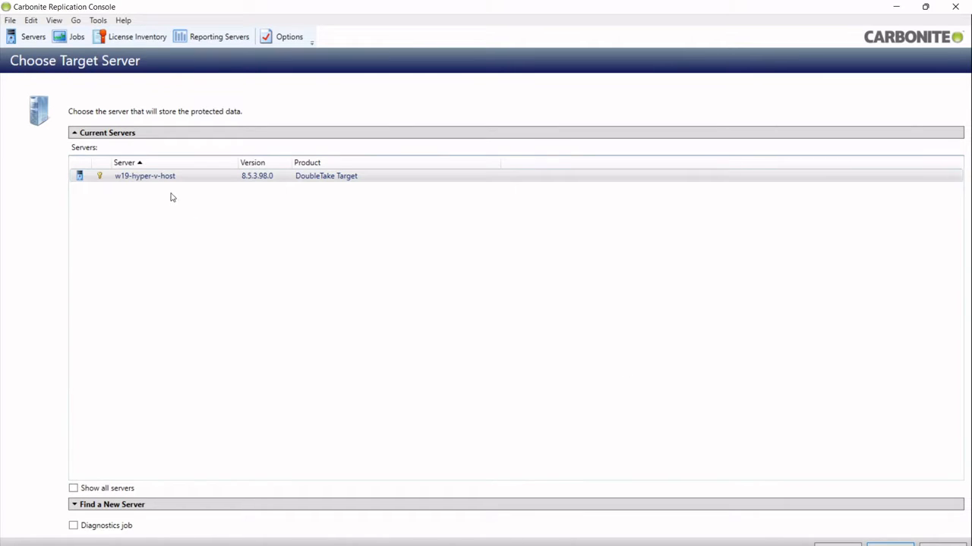
# - Select w19-hyper-v-host under Current Servers as the migration target
pyautogui.click(145, 176)
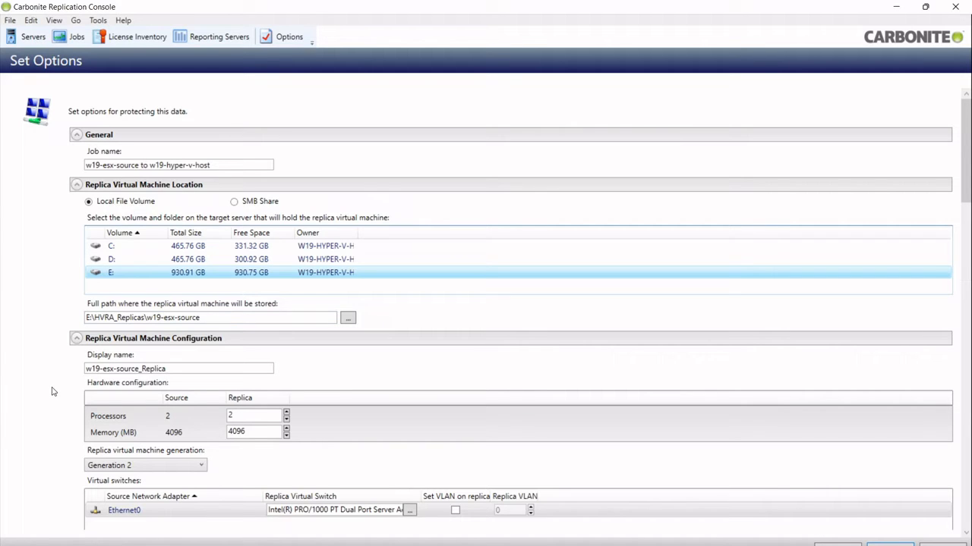
# - Configure the replica with 4 processors, 2048 MB memory and a 40 GB dynamic disk
pyautogui.click(178, 368)
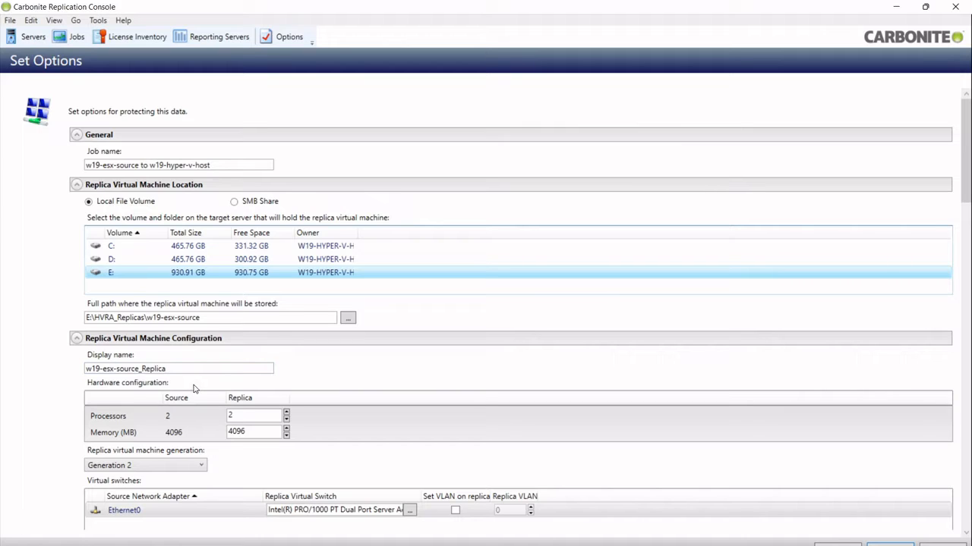
pyautogui.moveTo(187, 418)
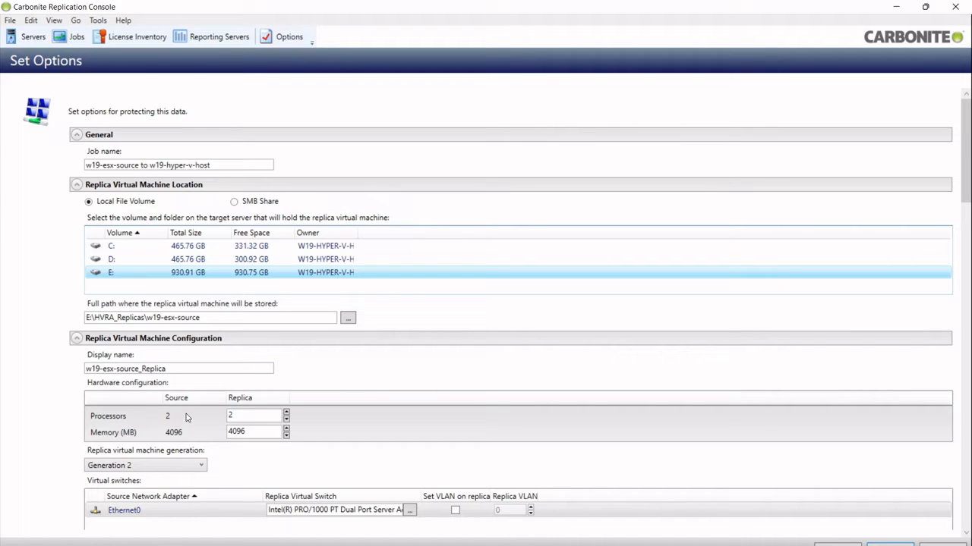
pyautogui.click(254, 416)
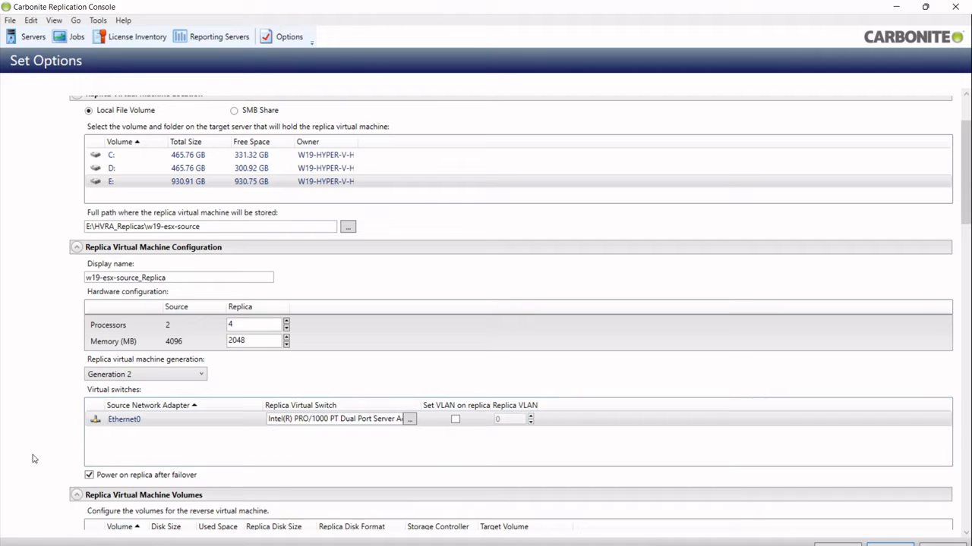
pyautogui.scroll(-3)
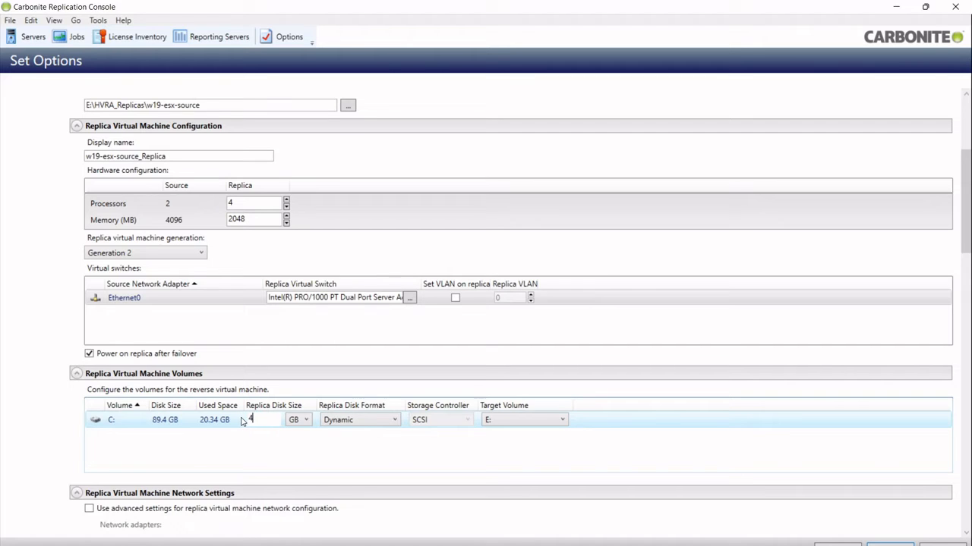
pyautogui.write('0')
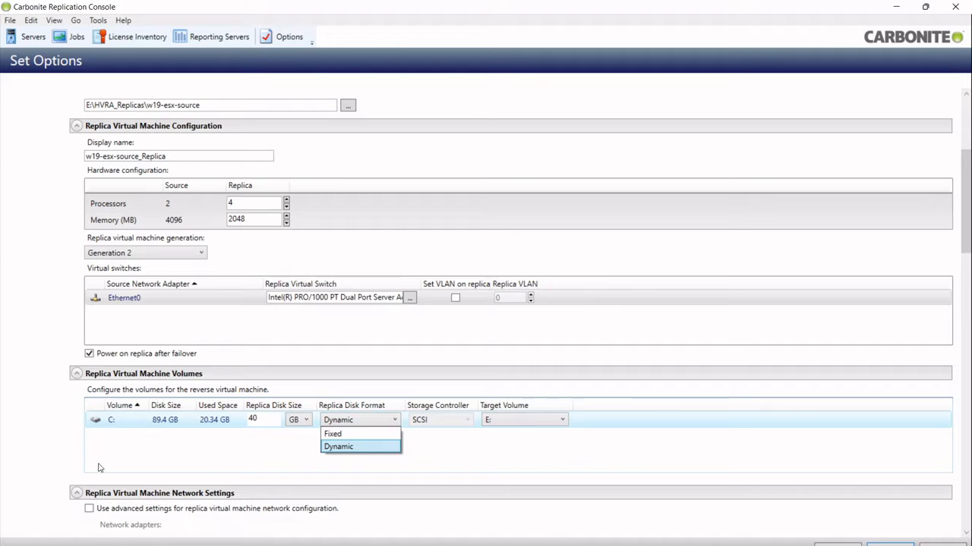
pyautogui.click(338, 446)
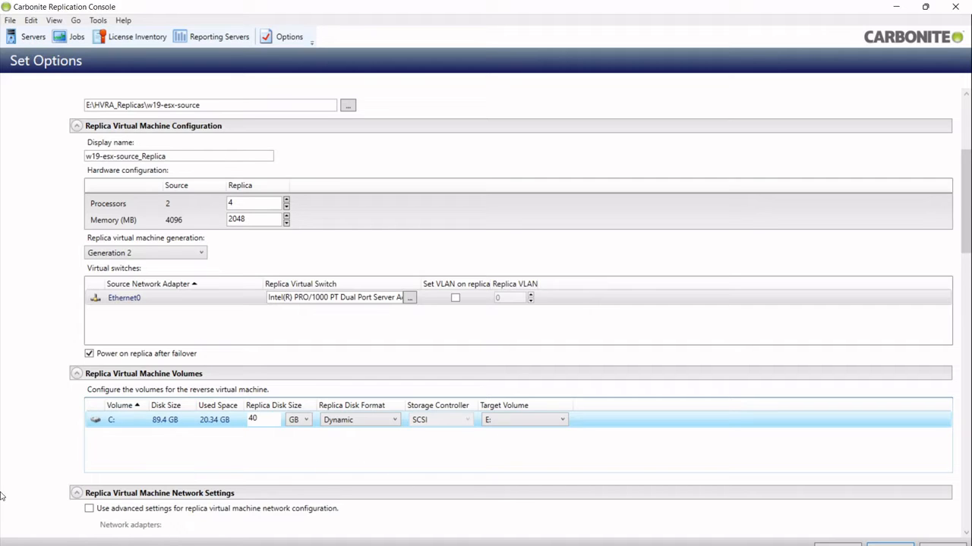
# - Review network adapter mappings and Test Failover, leaving advanced network settings off
pyautogui.scroll(-3)
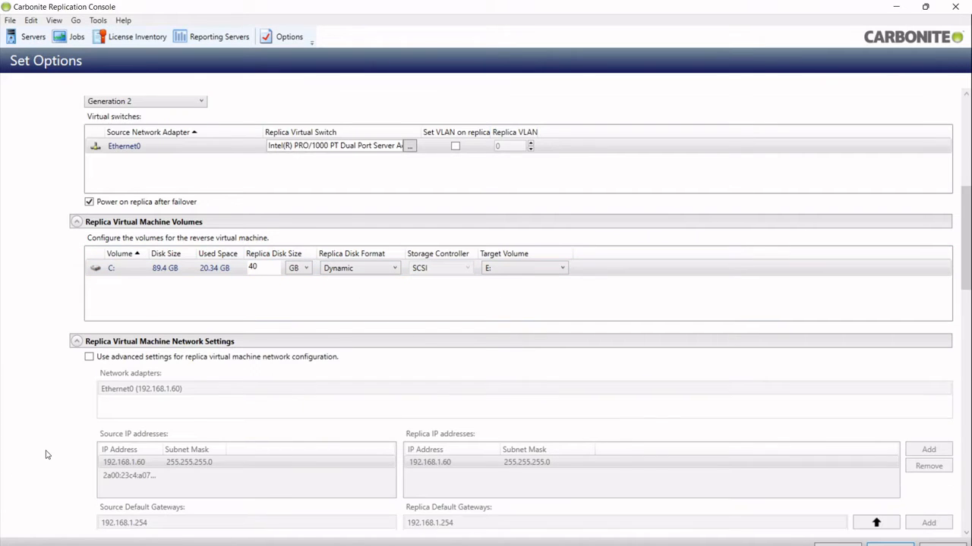
pyautogui.scroll(-3)
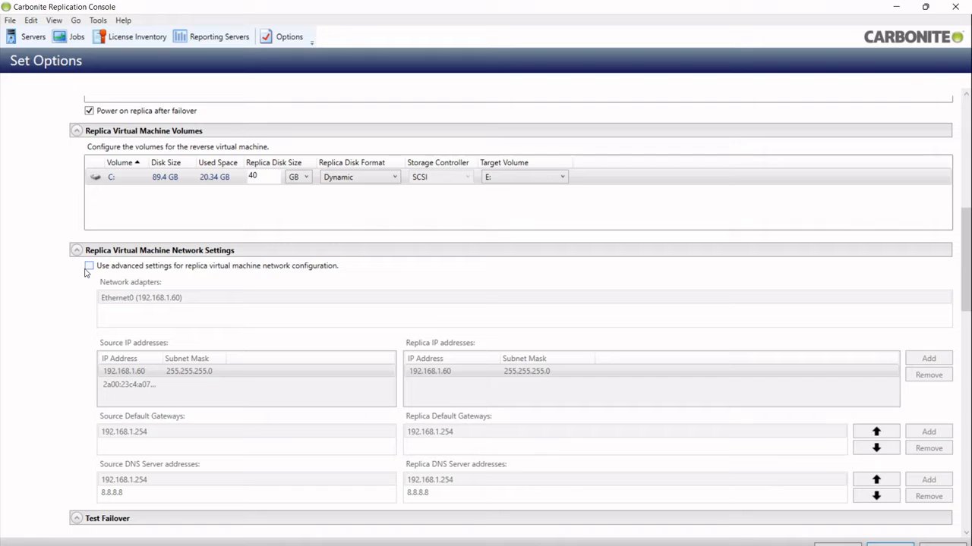
pyautogui.click(89, 266)
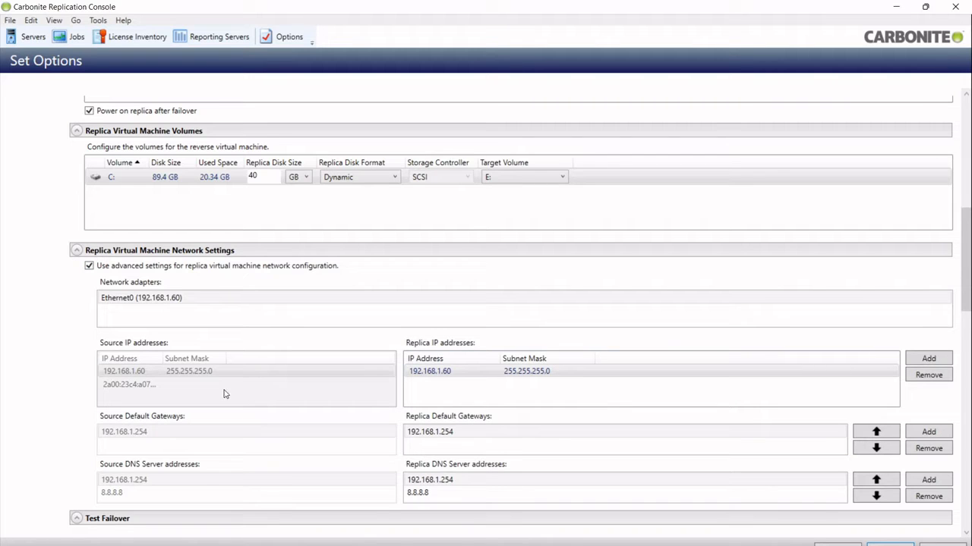
pyautogui.click(88, 266)
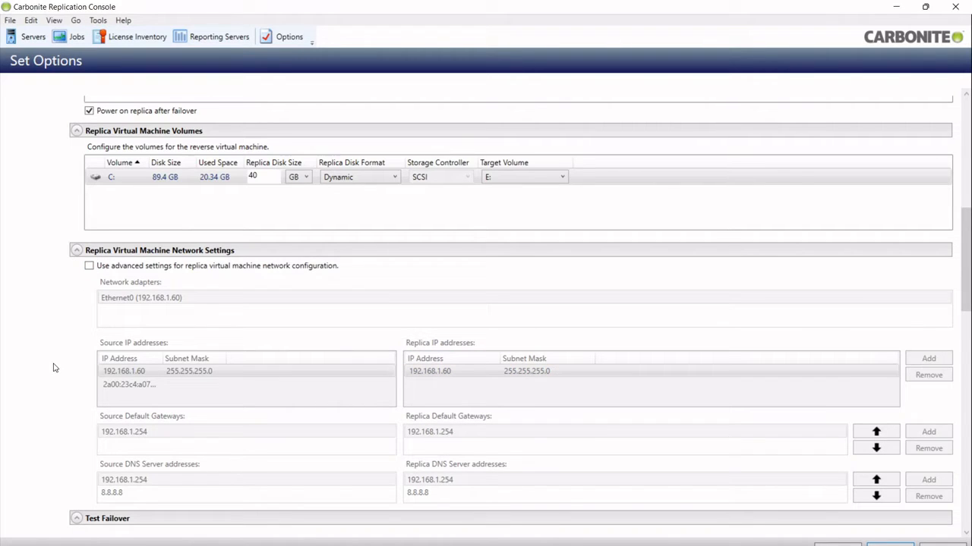
pyautogui.moveTo(457, 380)
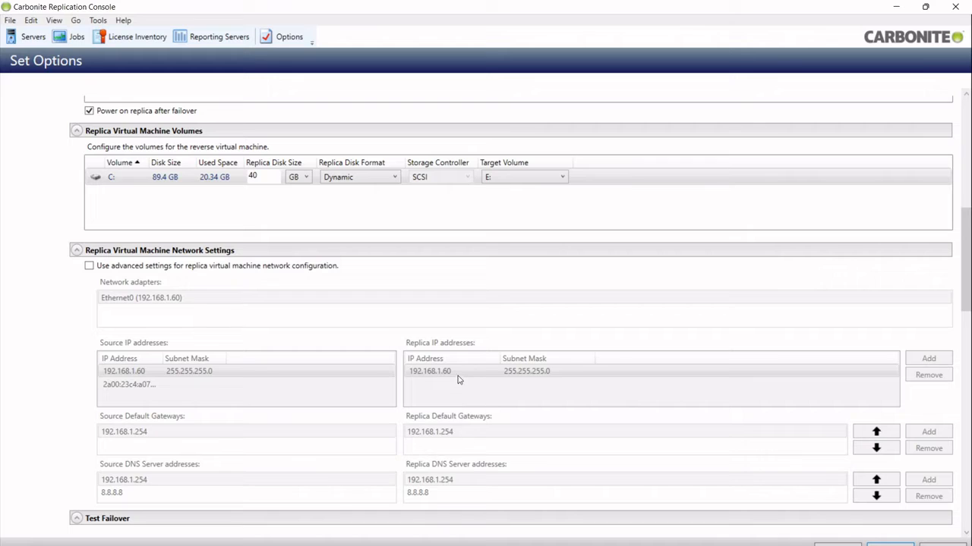
pyautogui.moveTo(86, 442)
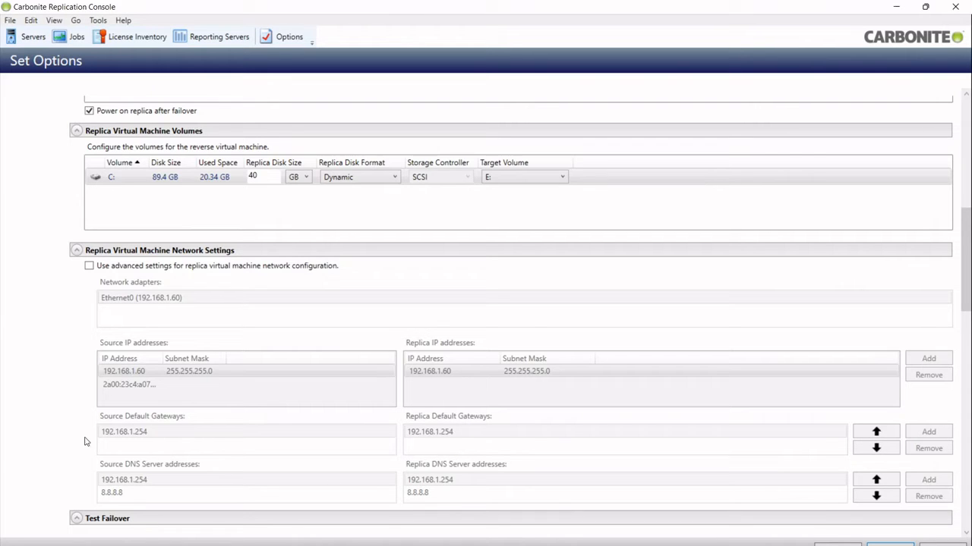
pyautogui.scroll(-3)
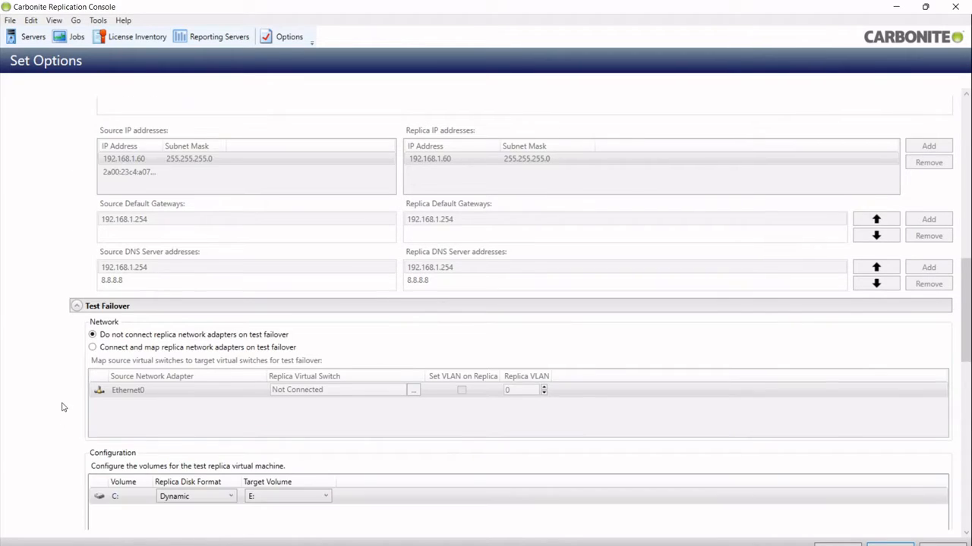
pyautogui.moveTo(80, 336)
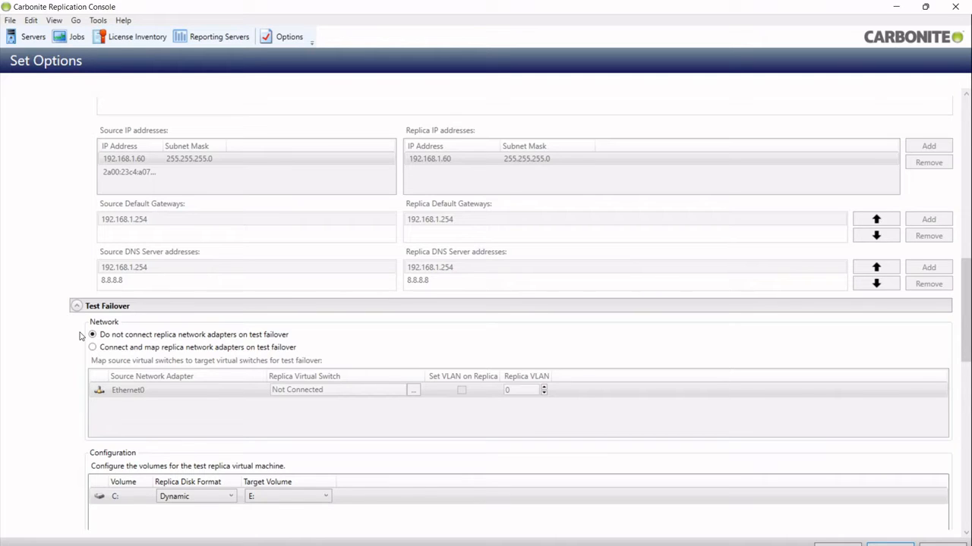
pyautogui.moveTo(55, 346)
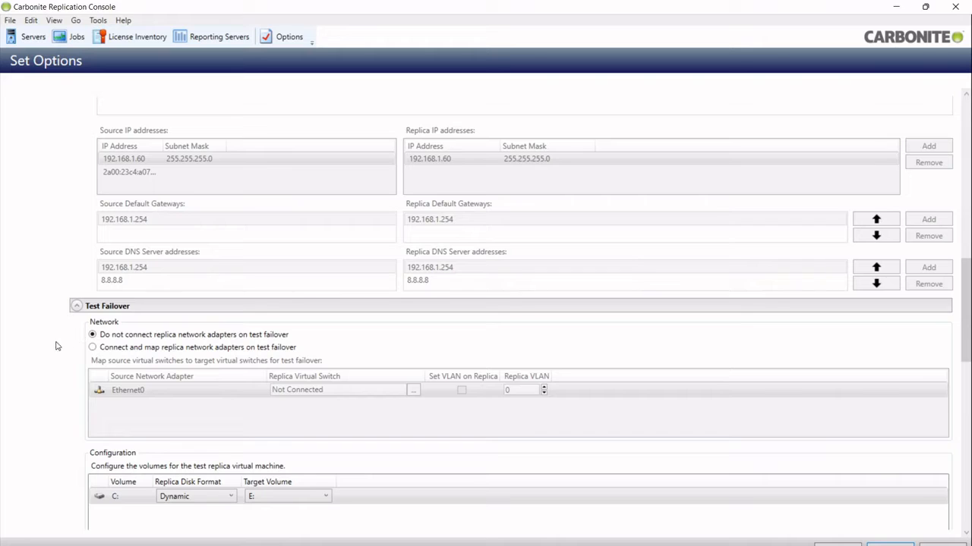
pyautogui.scroll(-3)
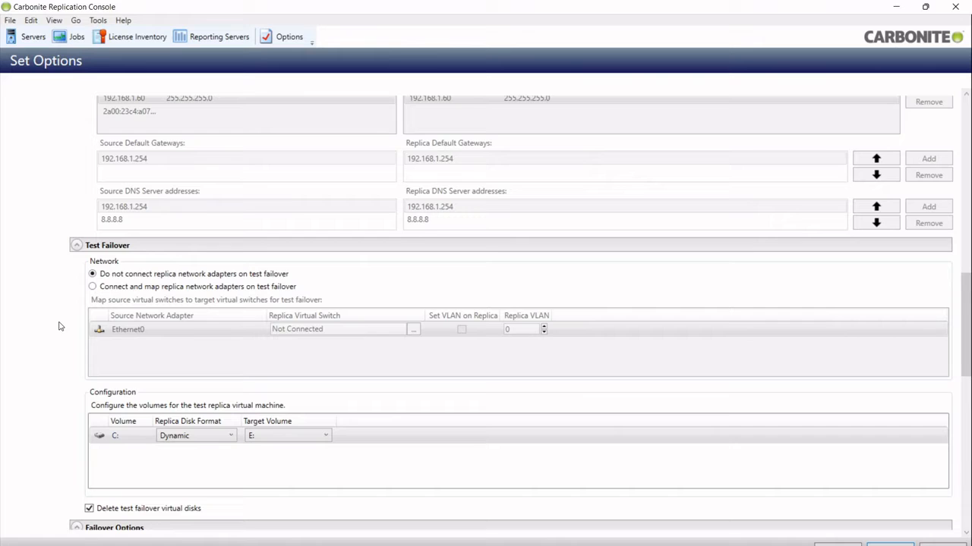
pyautogui.moveTo(129, 372)
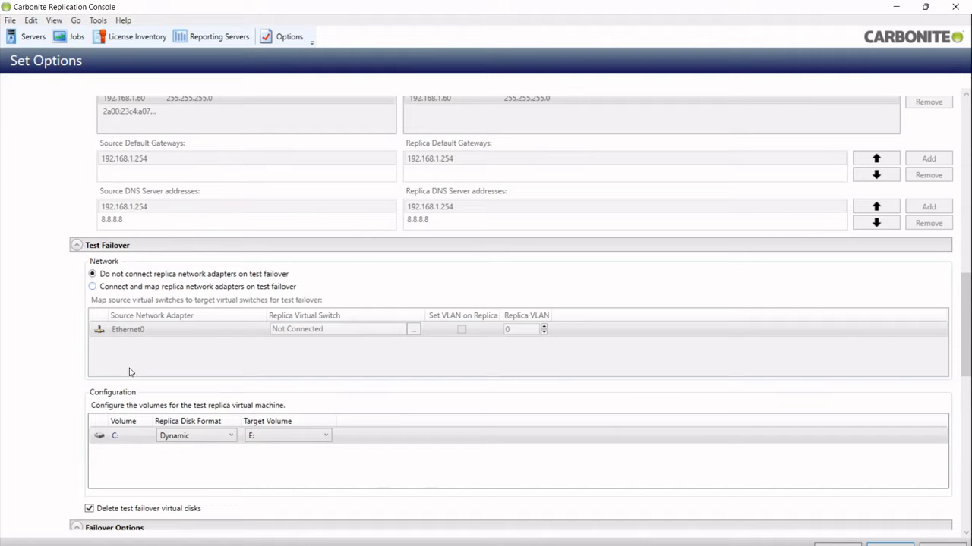
# - Enable compression for the migration job, keeping the Medium level
pyautogui.scroll(-3)
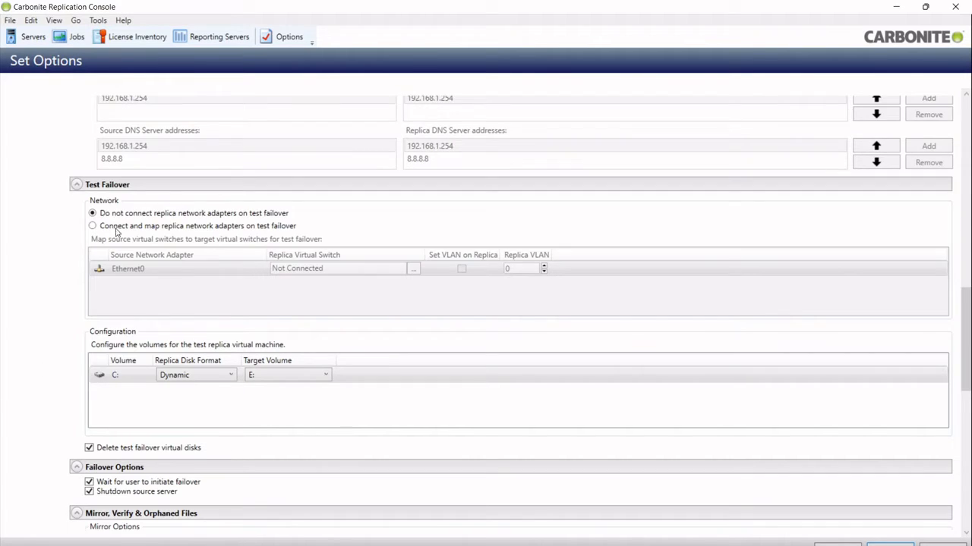
pyautogui.scroll(-3)
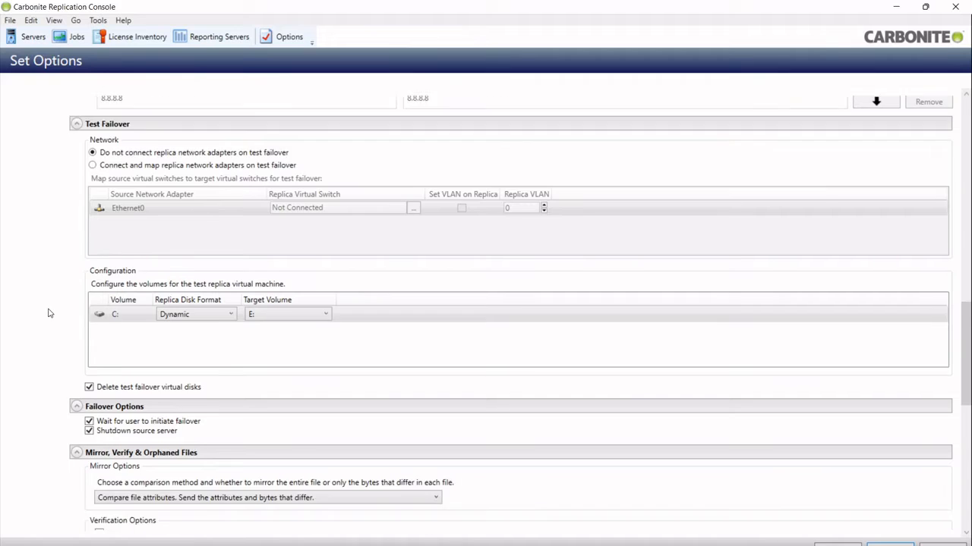
pyautogui.scroll(-3)
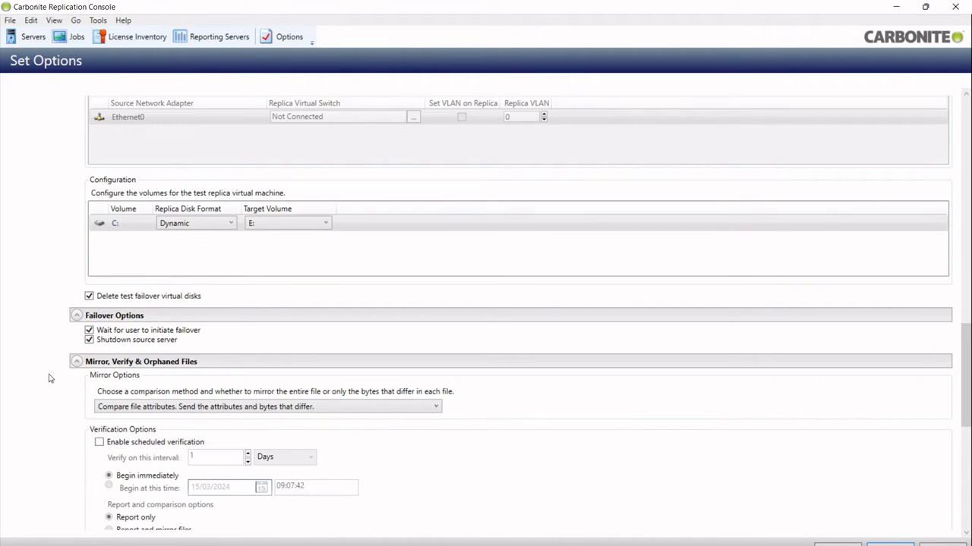
pyautogui.scroll(-3)
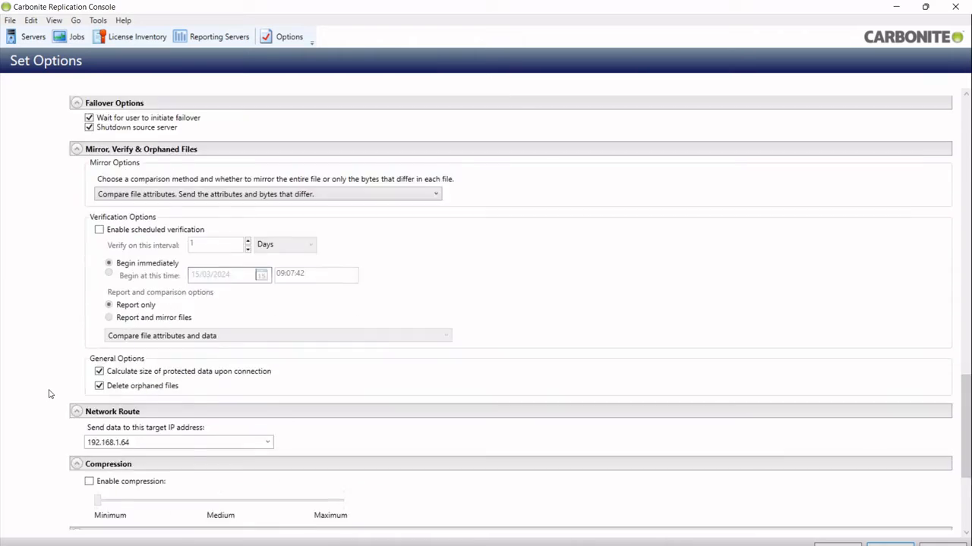
pyautogui.scroll(-3)
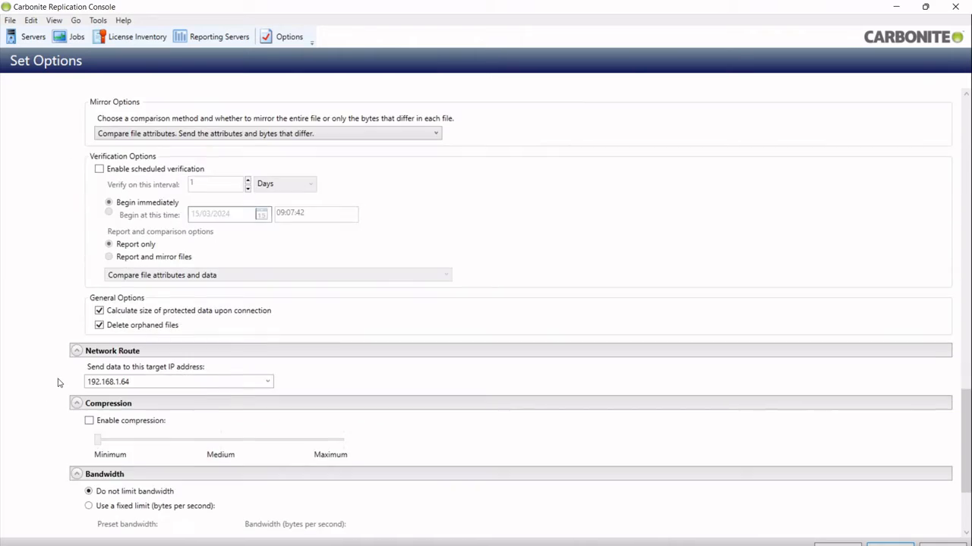
pyautogui.moveTo(94, 419)
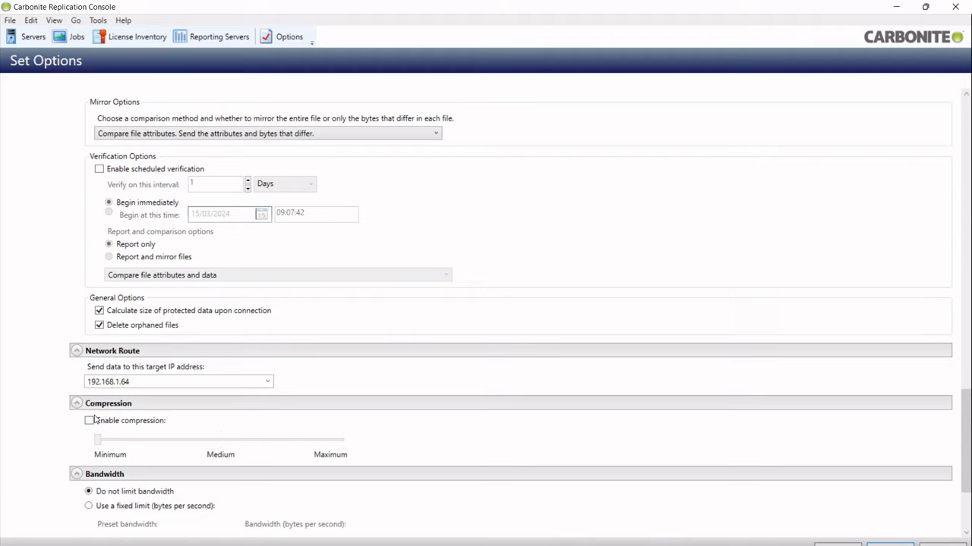
pyautogui.click(88, 420)
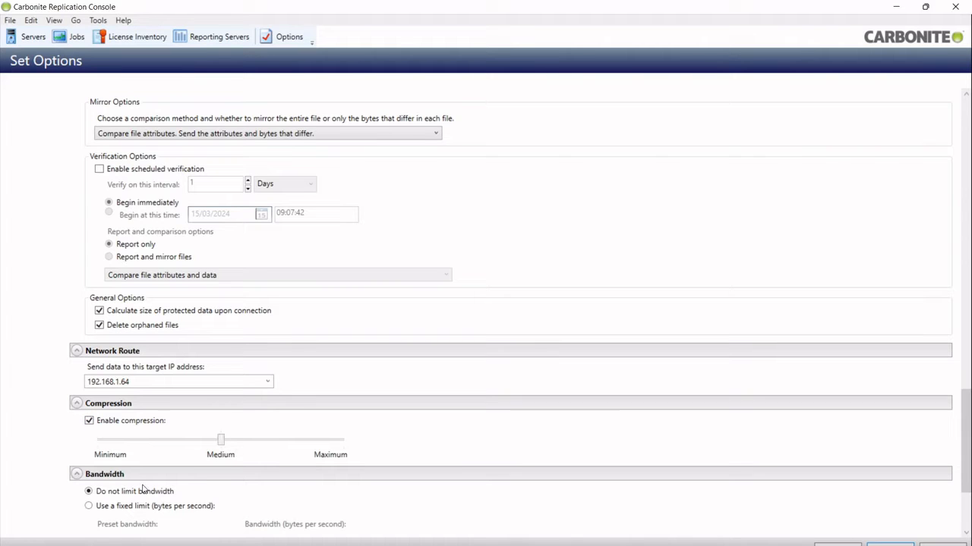
pyautogui.scroll(-3)
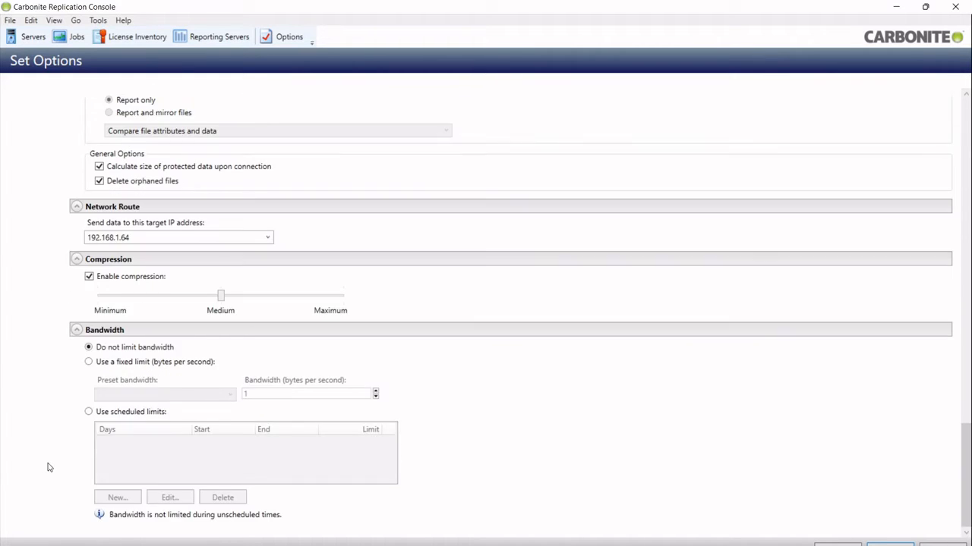
# - Add a weekday 06:00–18:00 scheduled bandwidth limit using the 10Base-T preset
pyautogui.click(117, 497)
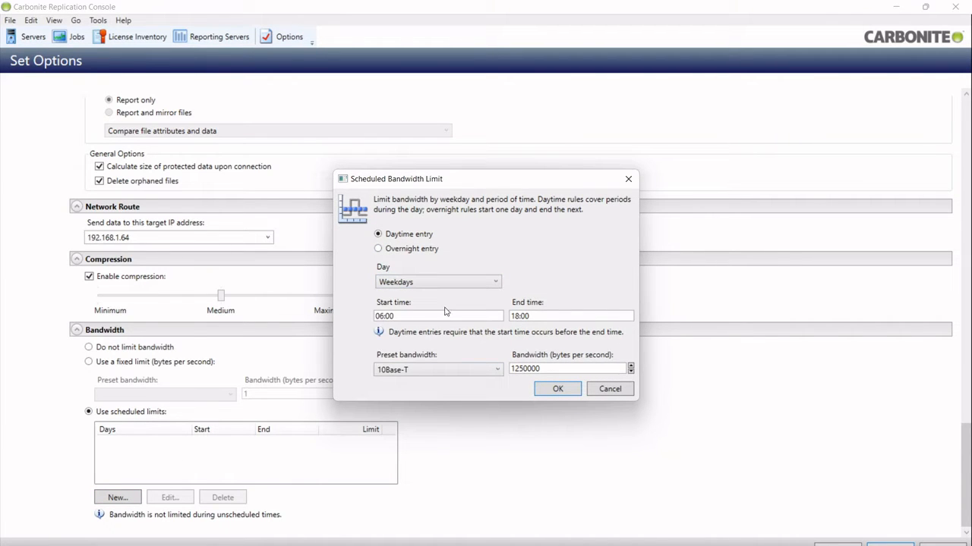
pyautogui.click(557, 389)
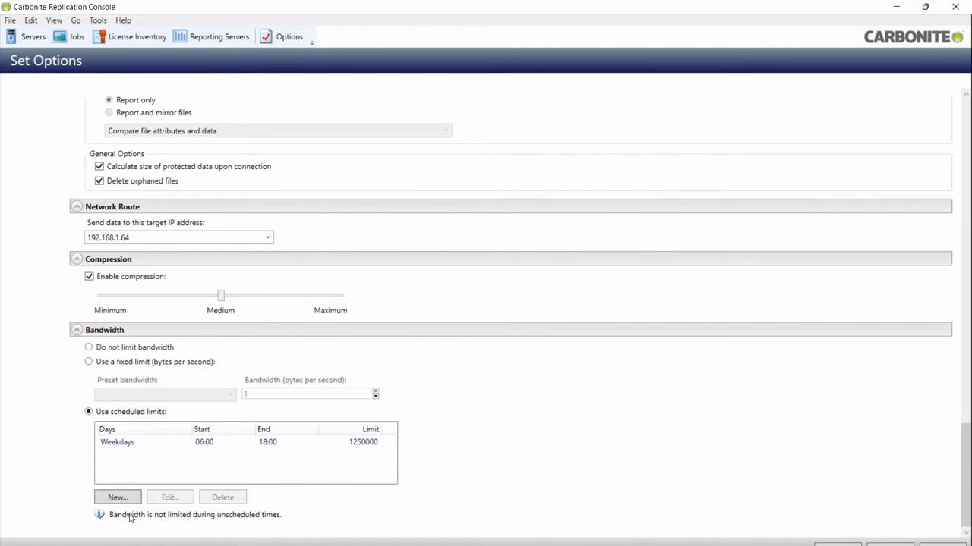
pyautogui.moveTo(88, 347)
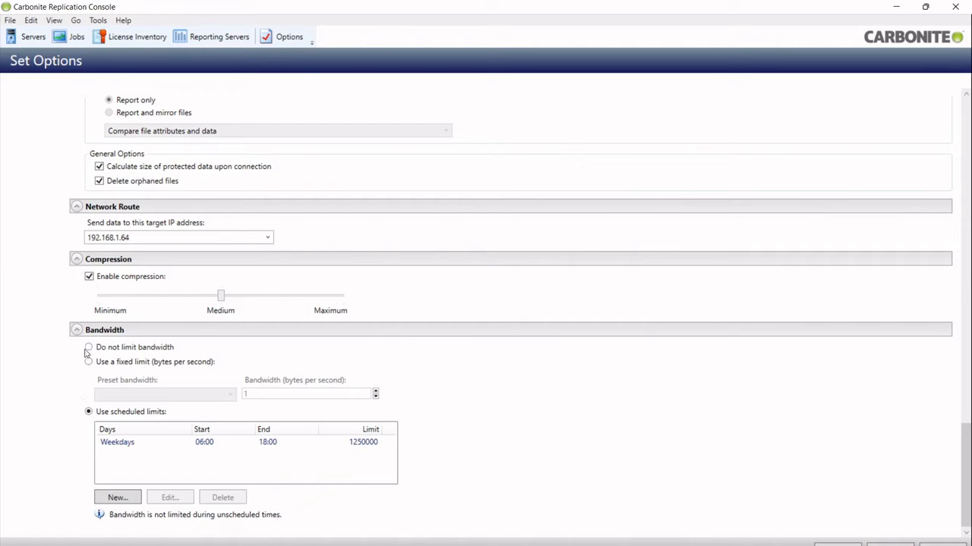
pyautogui.click(89, 347)
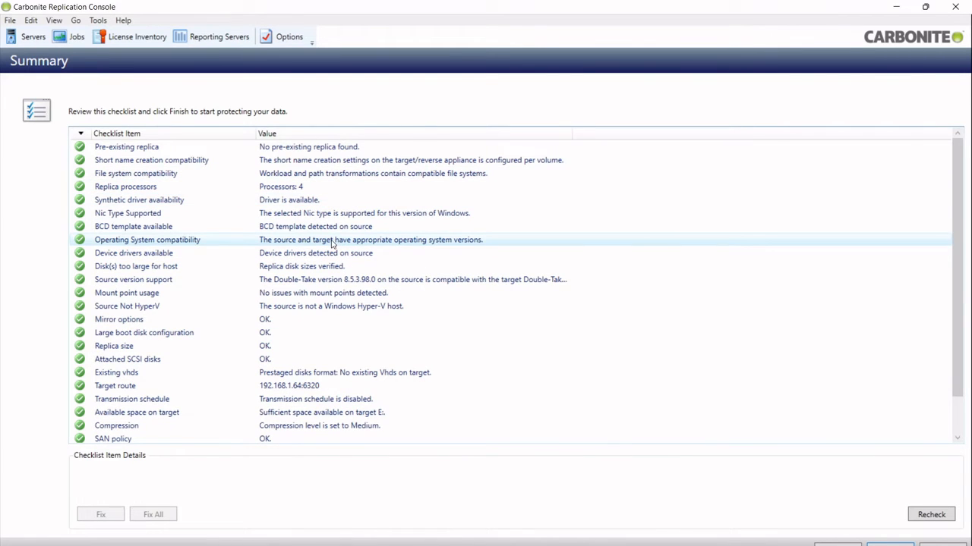
pyautogui.moveTo(568, 415)
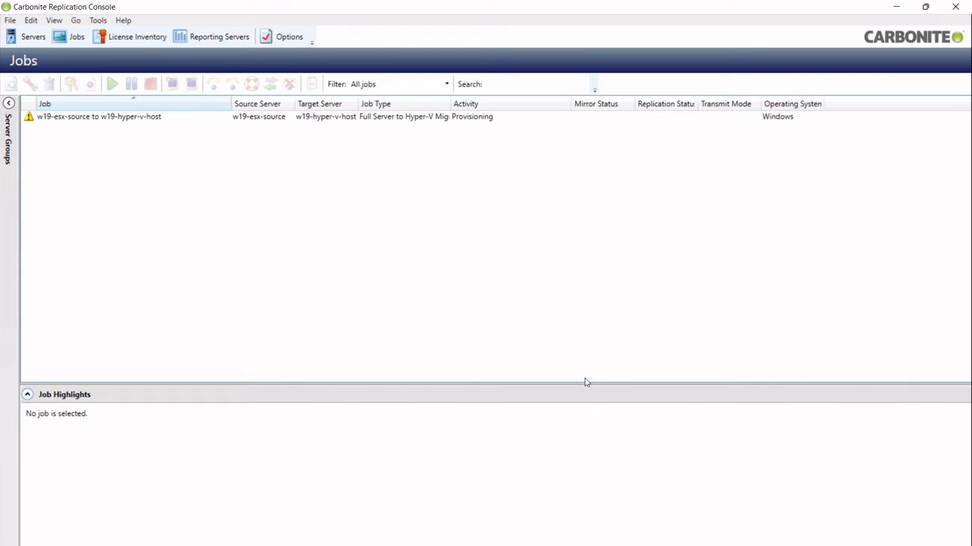
pyautogui.moveTo(145, 127)
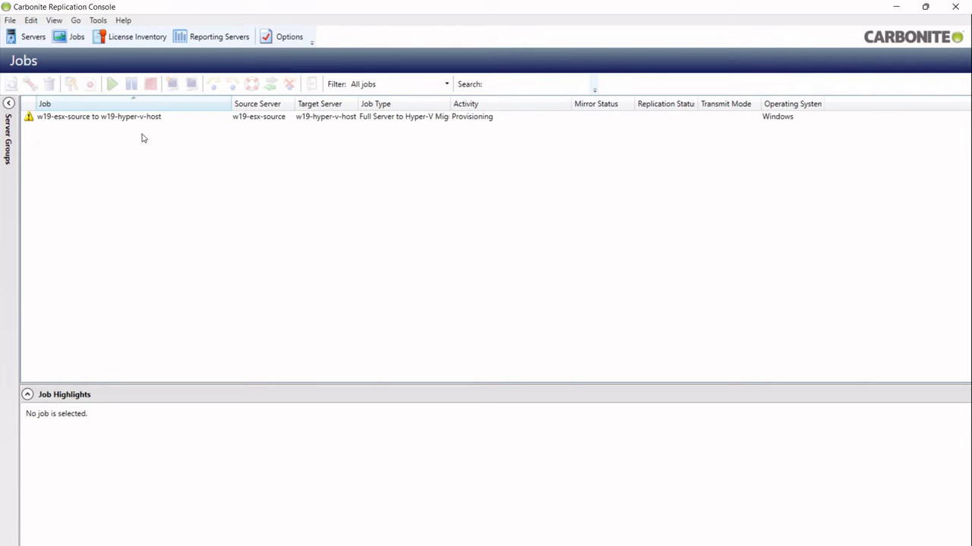
pyautogui.moveTo(489, 177)
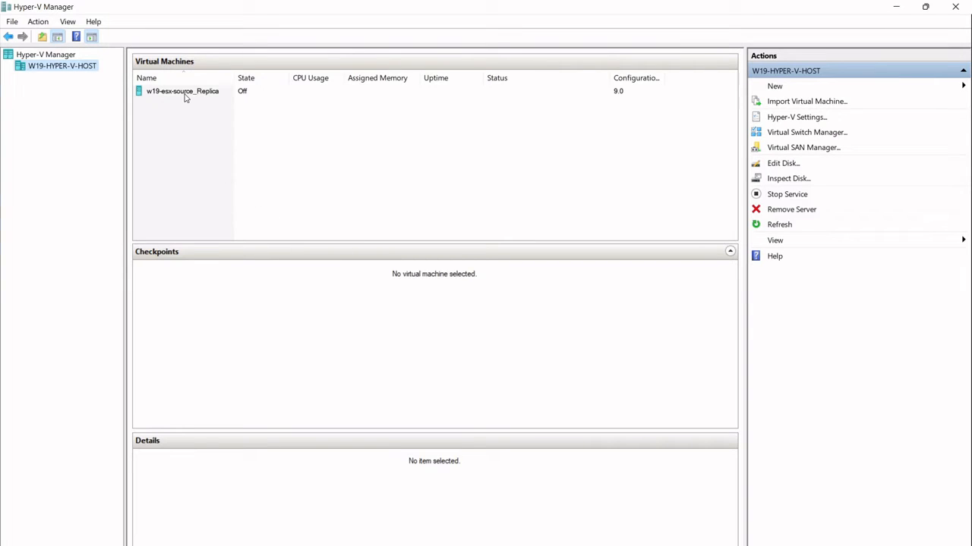
# - Select w19-esx-source_Replica to see its 2048 MB memory and empty checkpoints
pyautogui.click(182, 91)
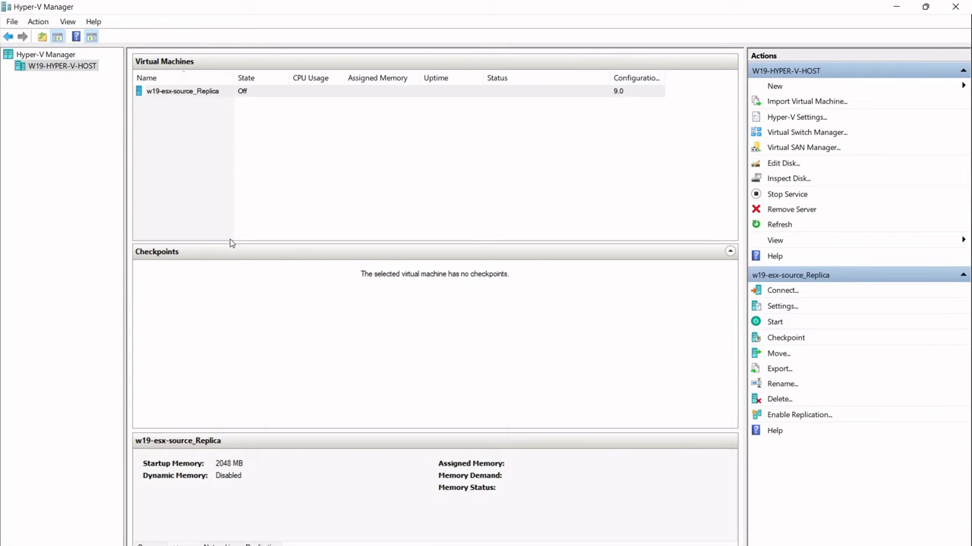
pyautogui.moveTo(239, 477)
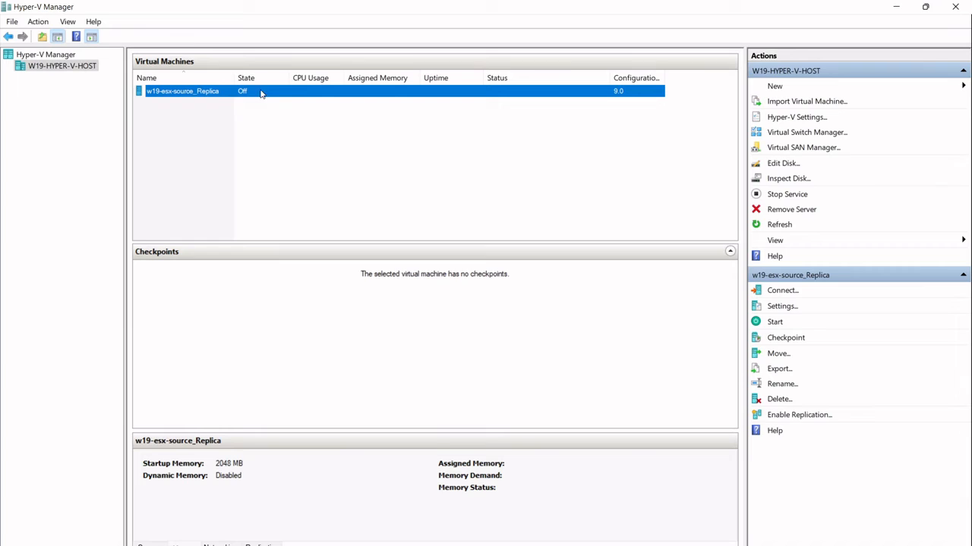
pyautogui.moveTo(233, 123)
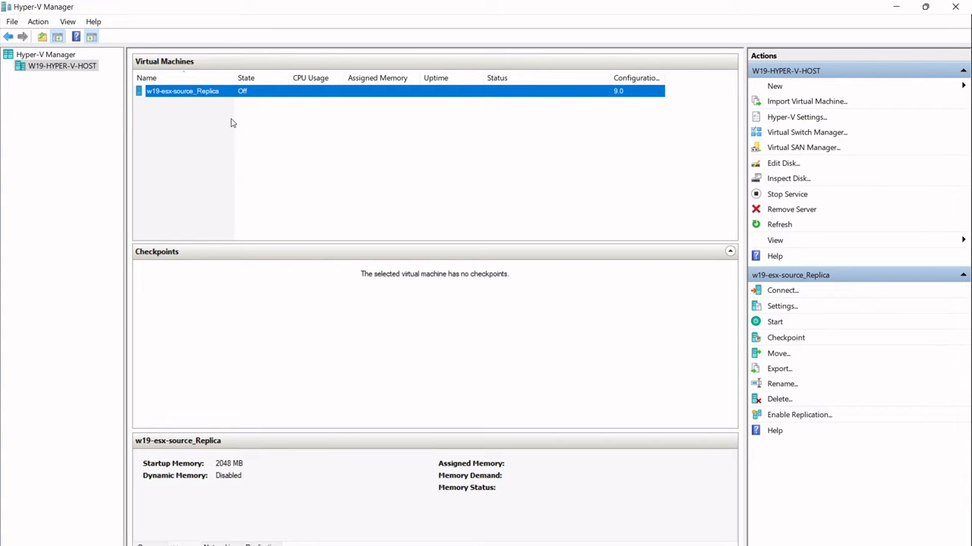
pyautogui.moveTo(237, 127)
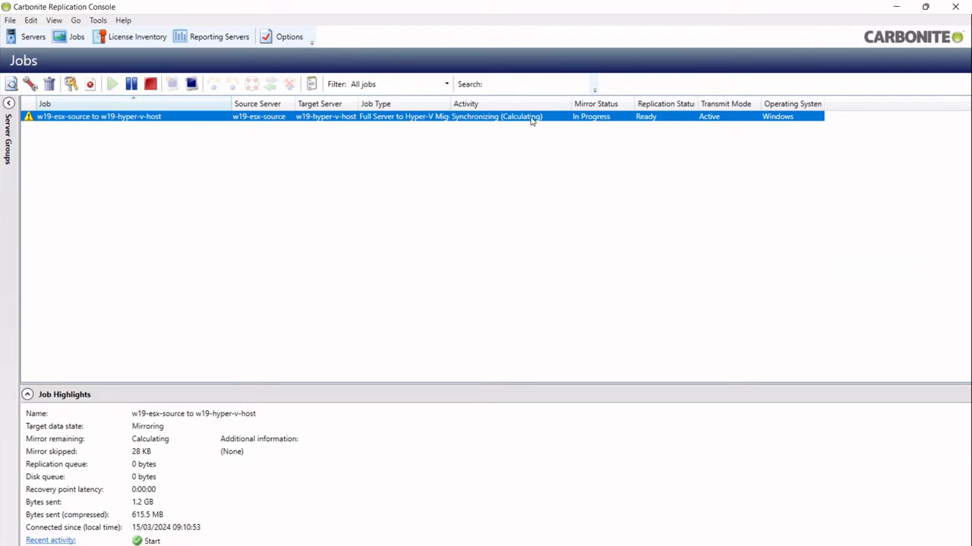
pyautogui.moveTo(500, 126)
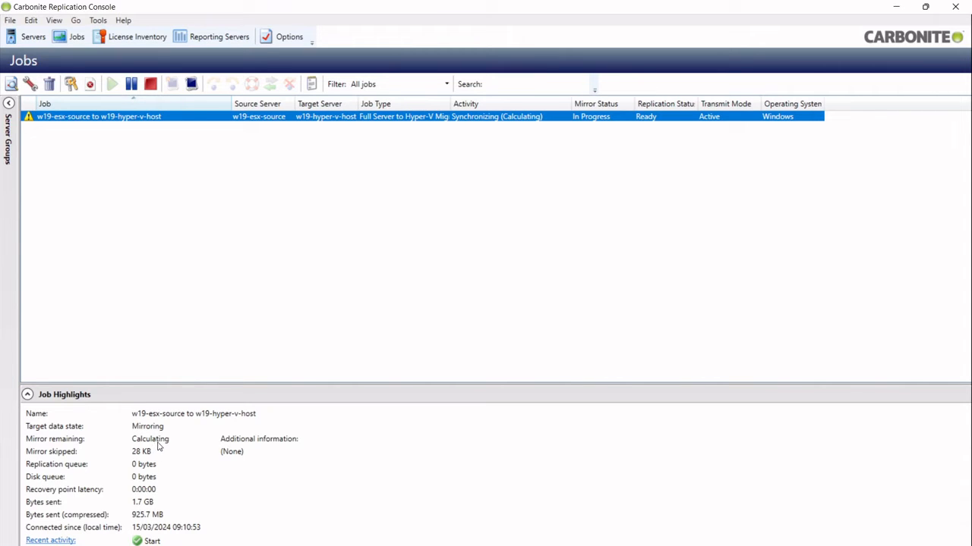
pyautogui.moveTo(346, 543)
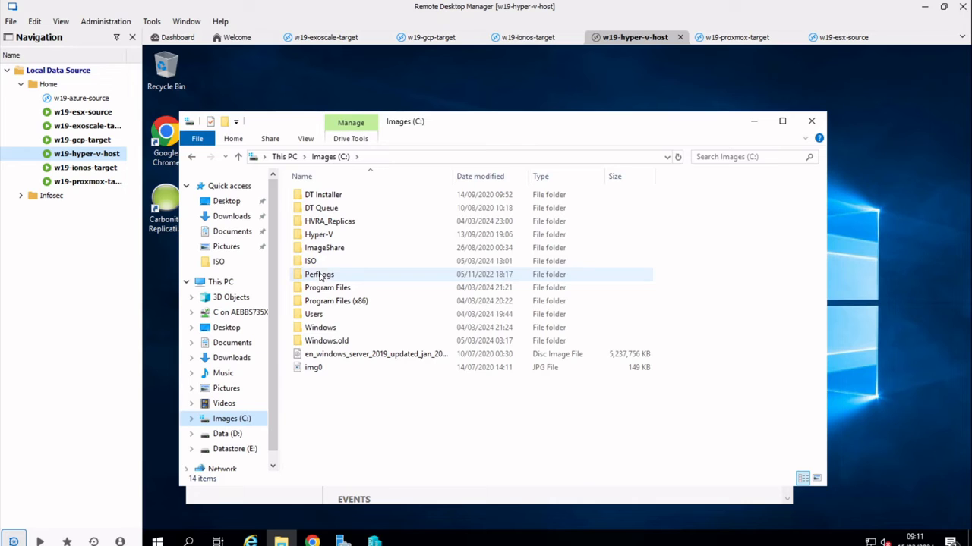
pyautogui.moveTo(310, 260)
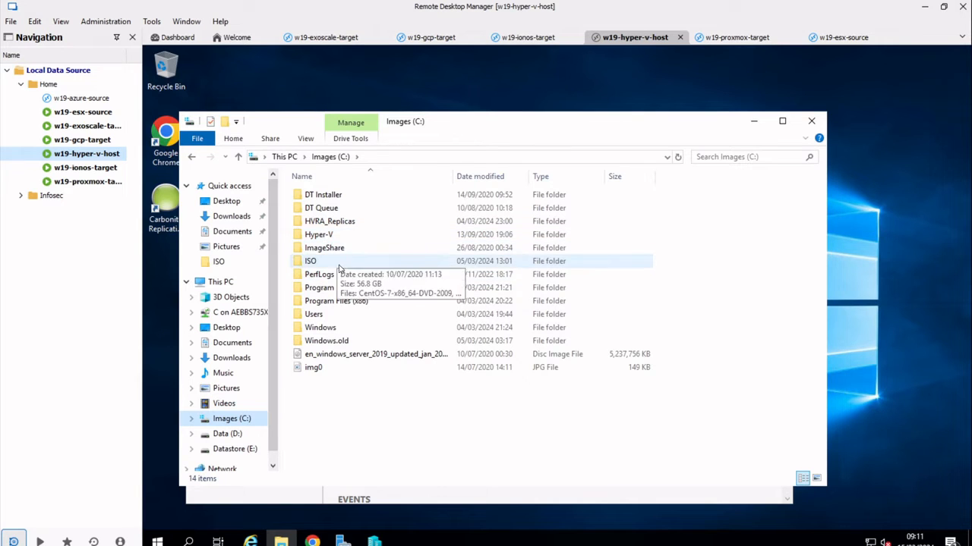
# - Browse to Program Files\Carbonite\Replication\Service\MountDir and select the w19-esx-source folder
pyautogui.doubleClick(318, 286)
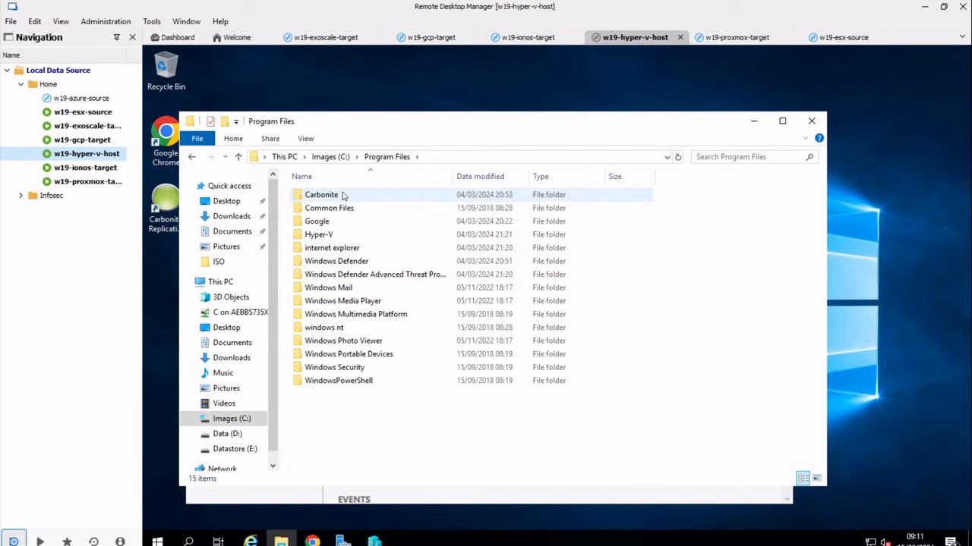
pyautogui.doubleClick(321, 194)
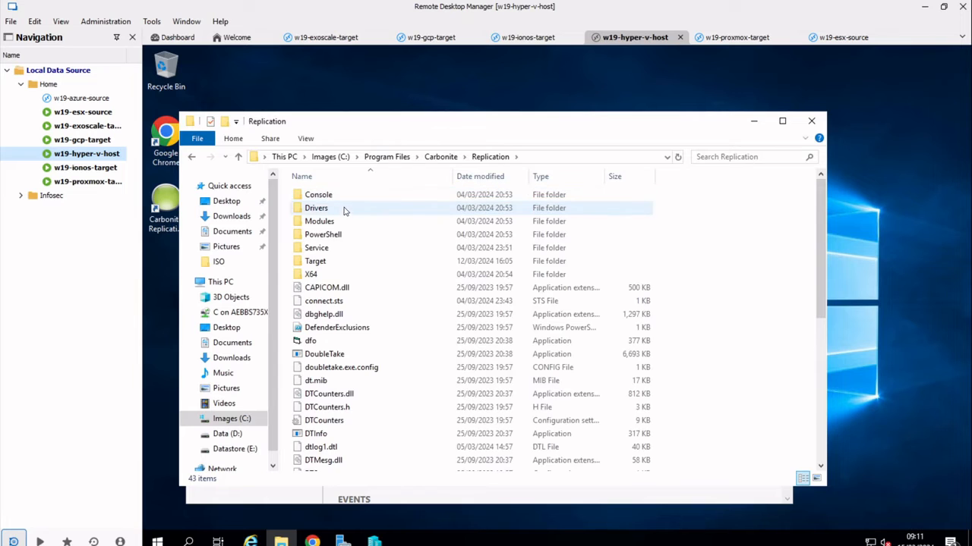
pyautogui.doubleClick(316, 248)
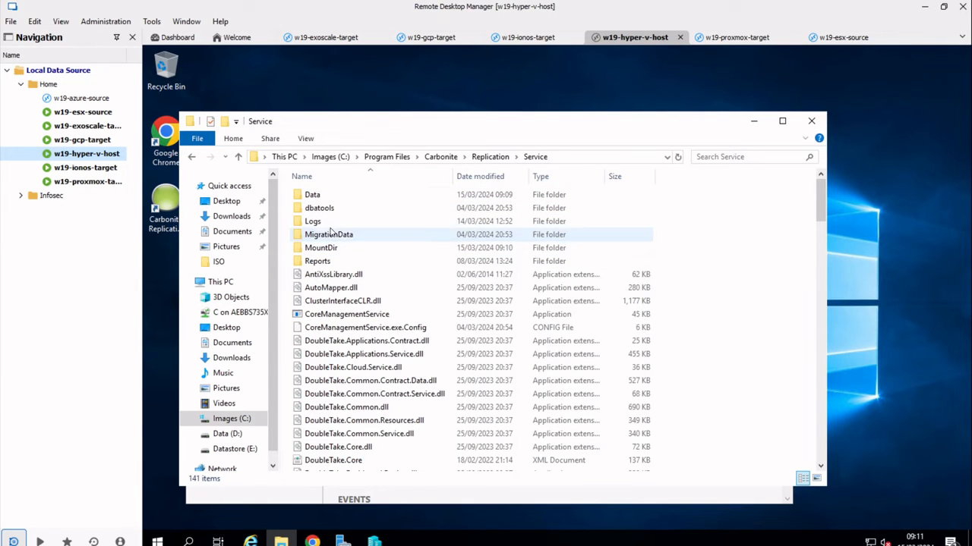
pyautogui.doubleClick(321, 247)
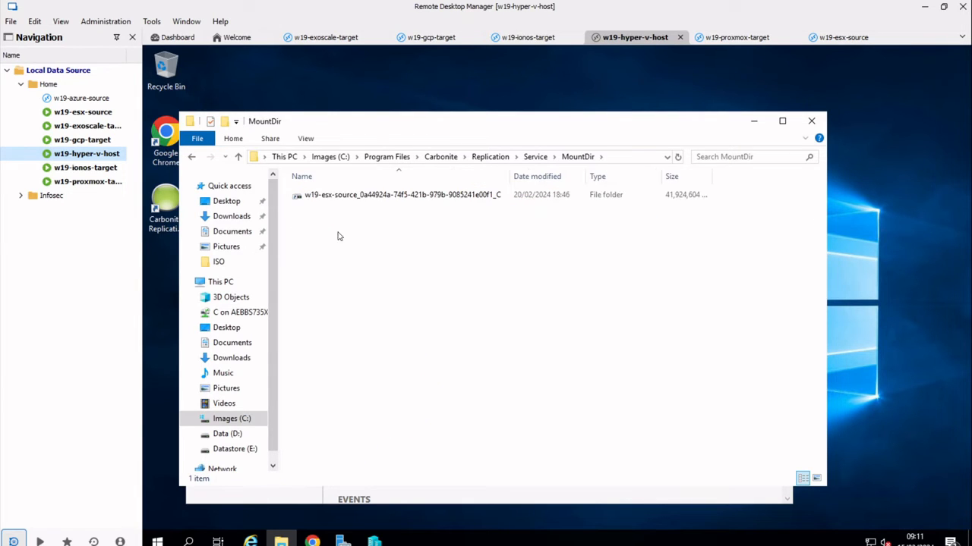
pyautogui.click(402, 194)
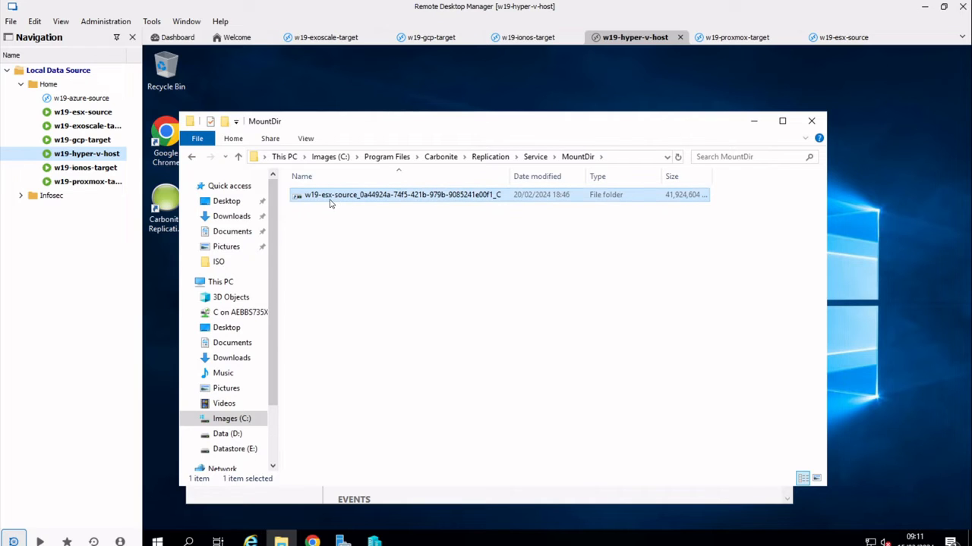
pyautogui.moveTo(330, 198)
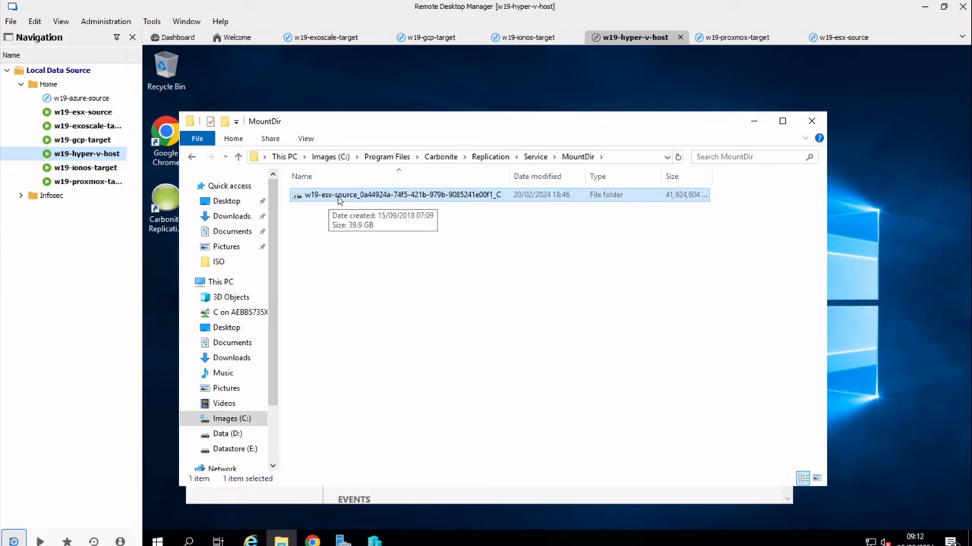
pyautogui.moveTo(343, 229)
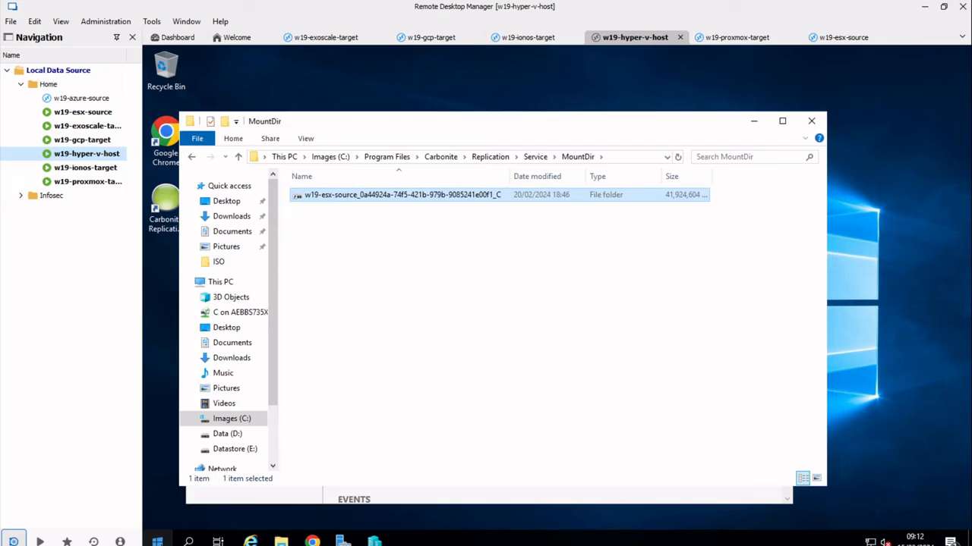
# - Open Disk Management on the Hyper-V host and select Disk 3's 39.98 GB NTFS partition
pyautogui.rightClick(13, 540)
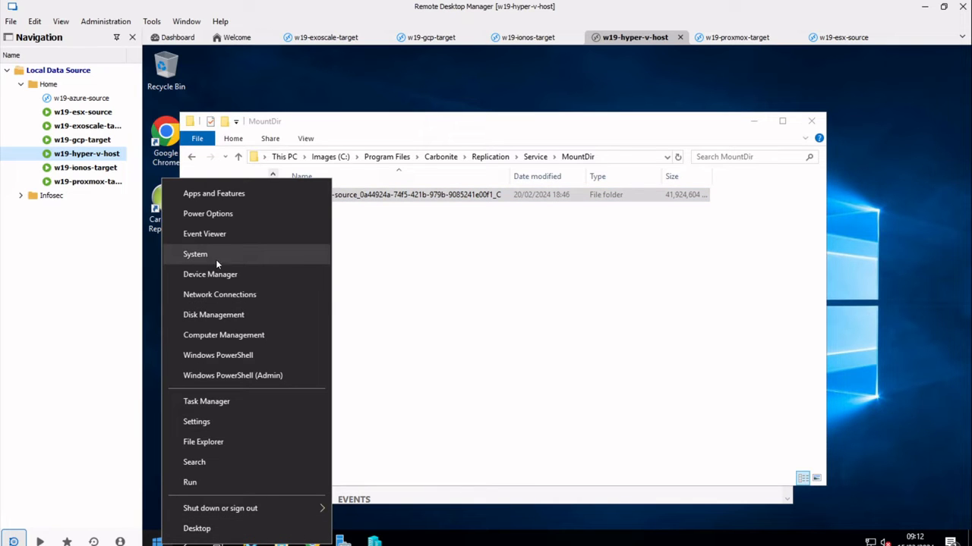
pyautogui.click(214, 314)
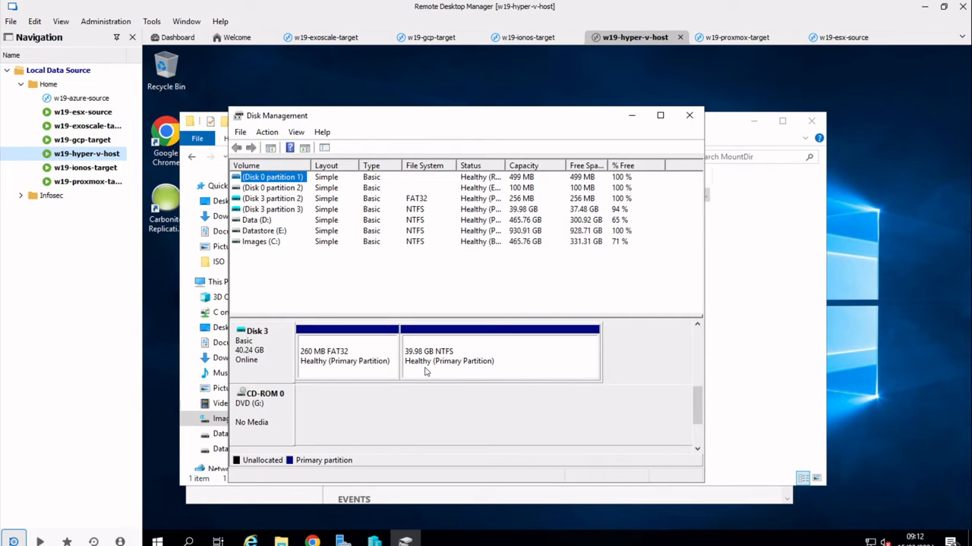
pyautogui.click(499, 353)
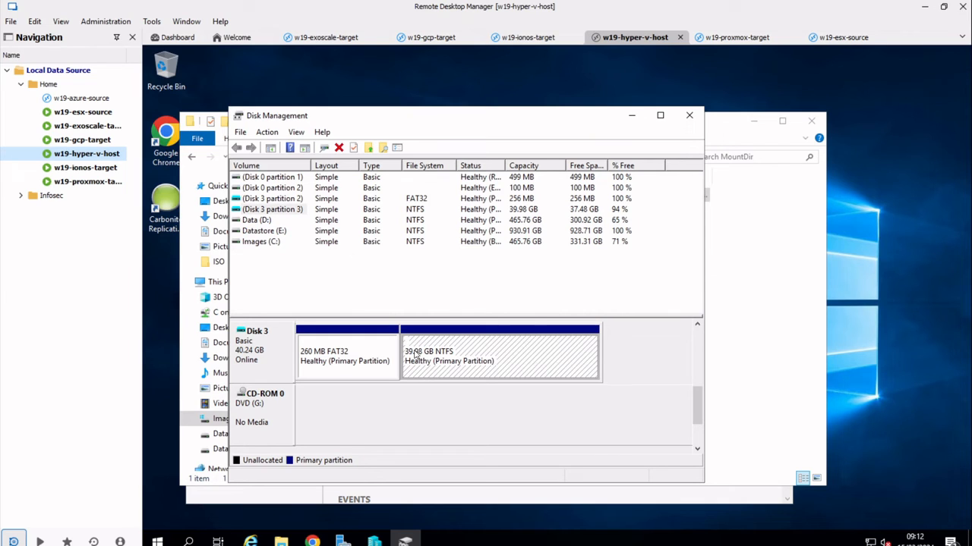
pyautogui.moveTo(379, 372)
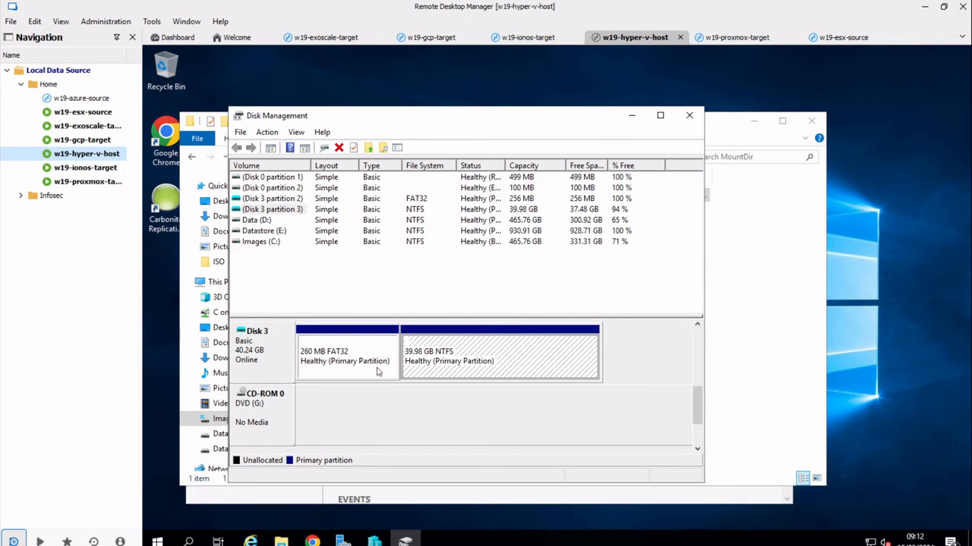
pyautogui.moveTo(498, 370)
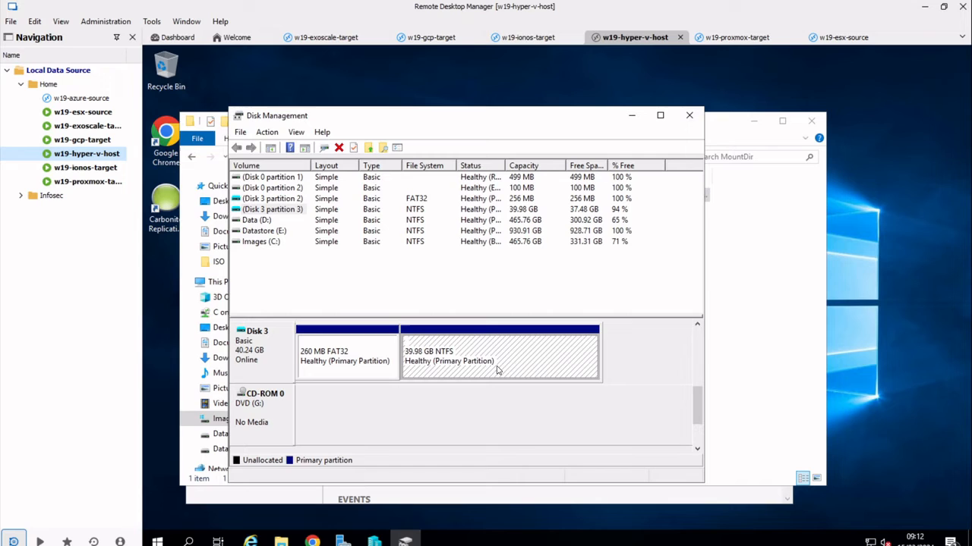
pyautogui.moveTo(727, 375)
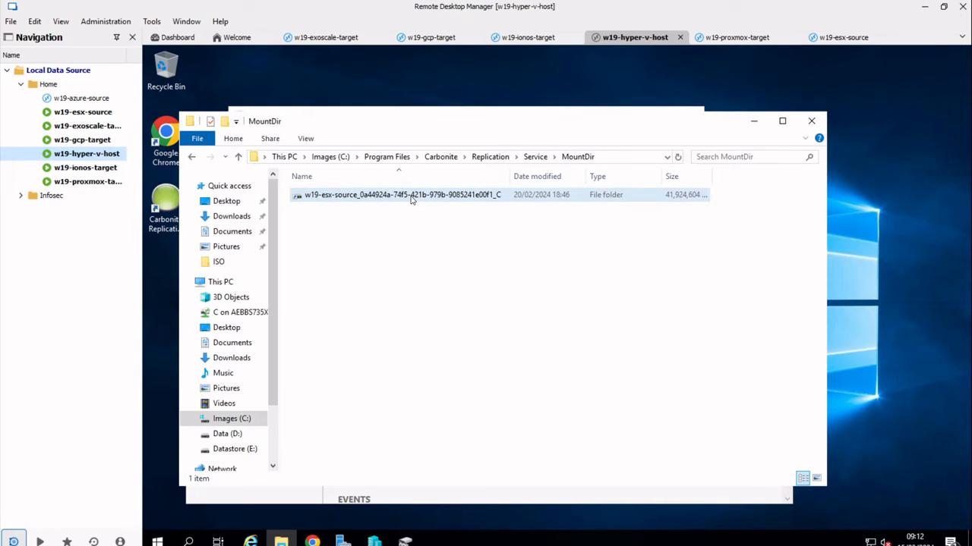
# - Browse the mounted source drive to Users > Administrator > Desktop, then switch to w19-esx-source
pyautogui.doubleClick(402, 195)
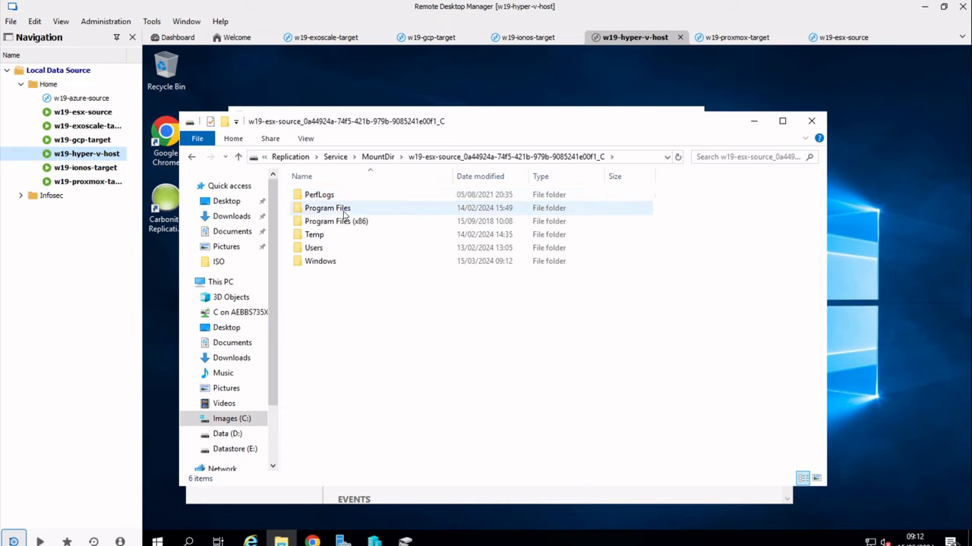
pyautogui.moveTo(341, 242)
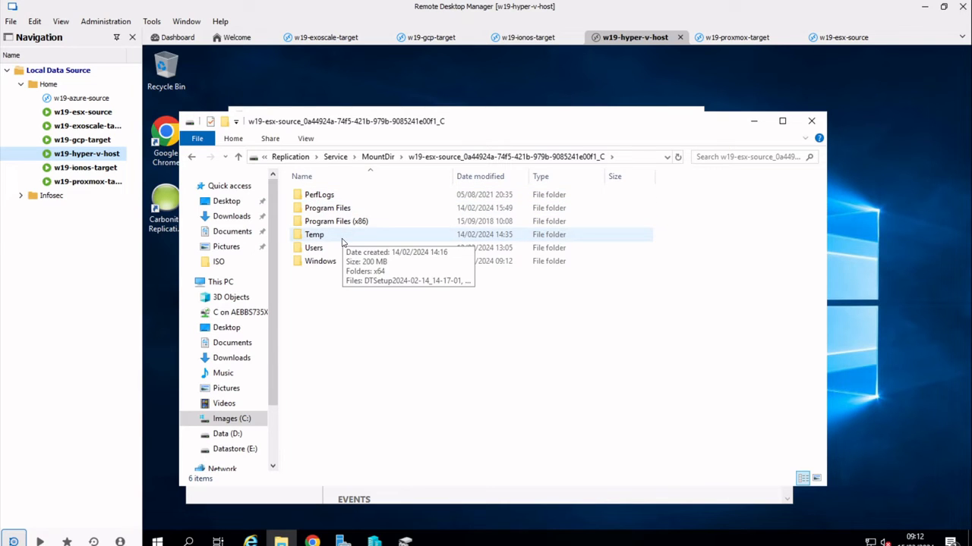
pyautogui.click(313, 247)
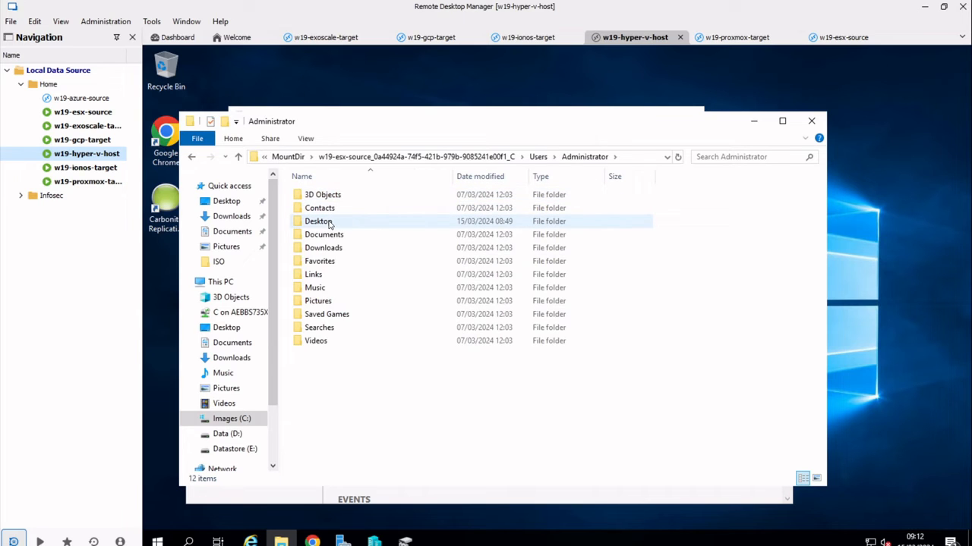
pyautogui.doubleClick(318, 221)
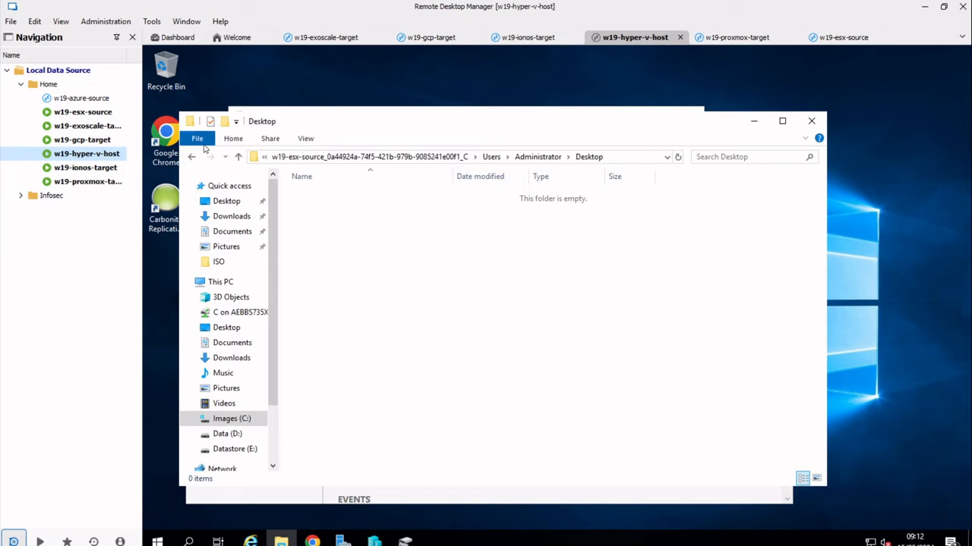
pyautogui.click(848, 37)
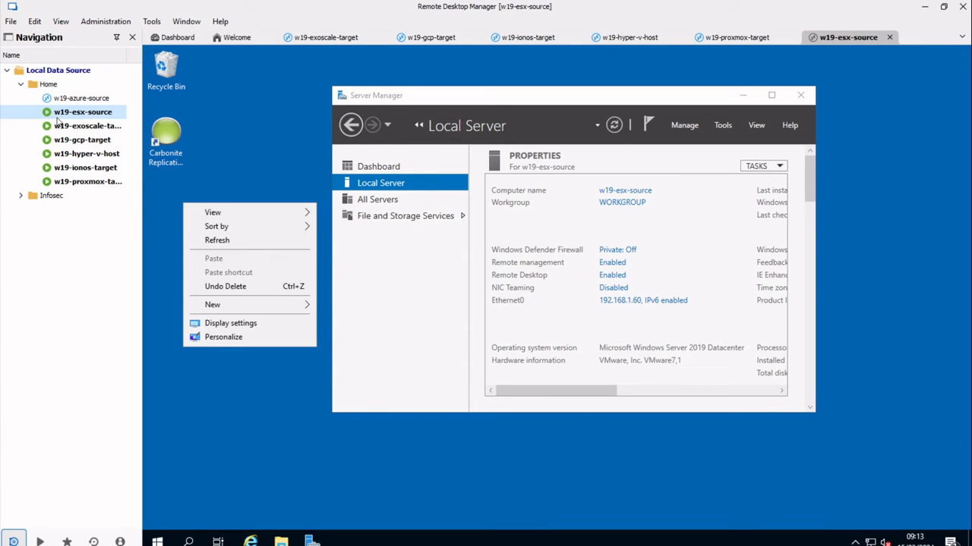
# - Create a Rich Text Document on the source desktop and check the host's mounted Desktop folder
pyautogui.click(213, 304)
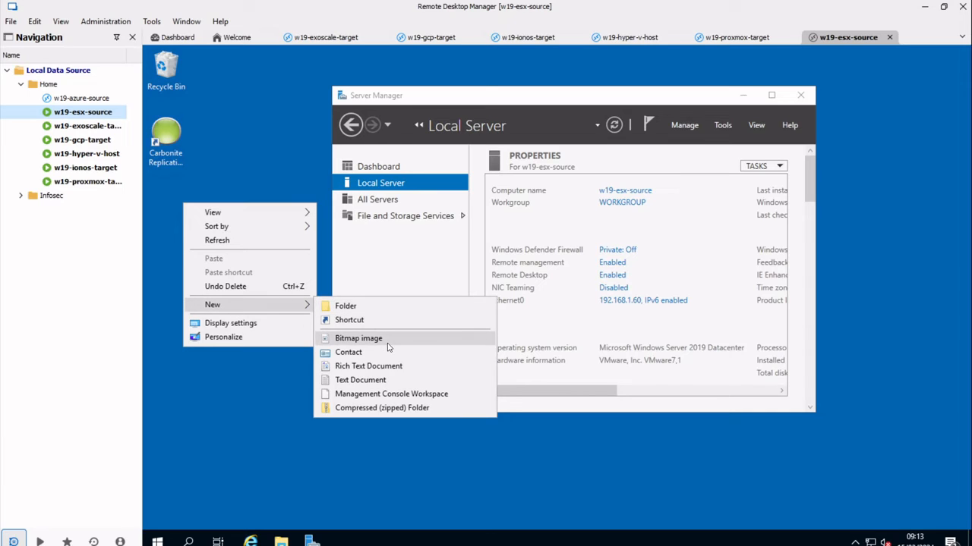
pyautogui.click(368, 366)
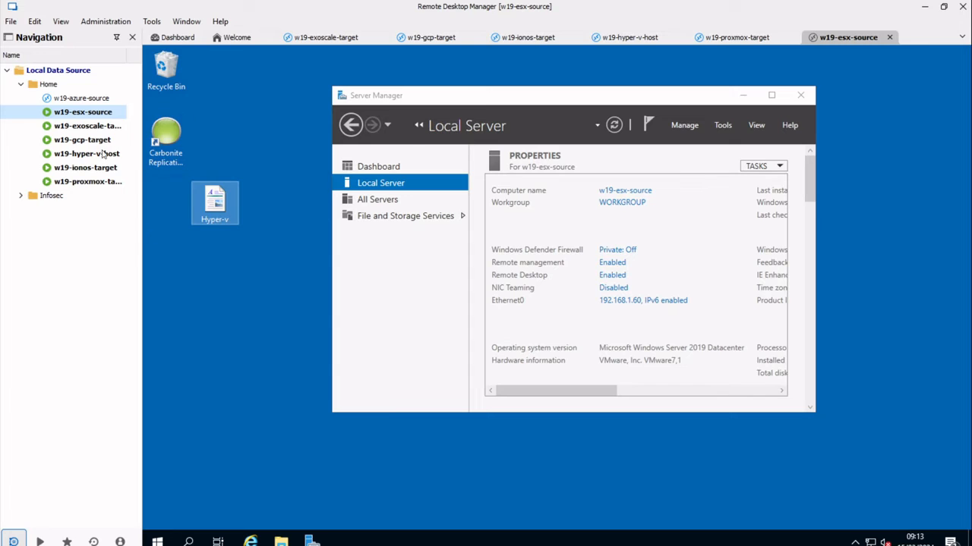
pyautogui.click(630, 36)
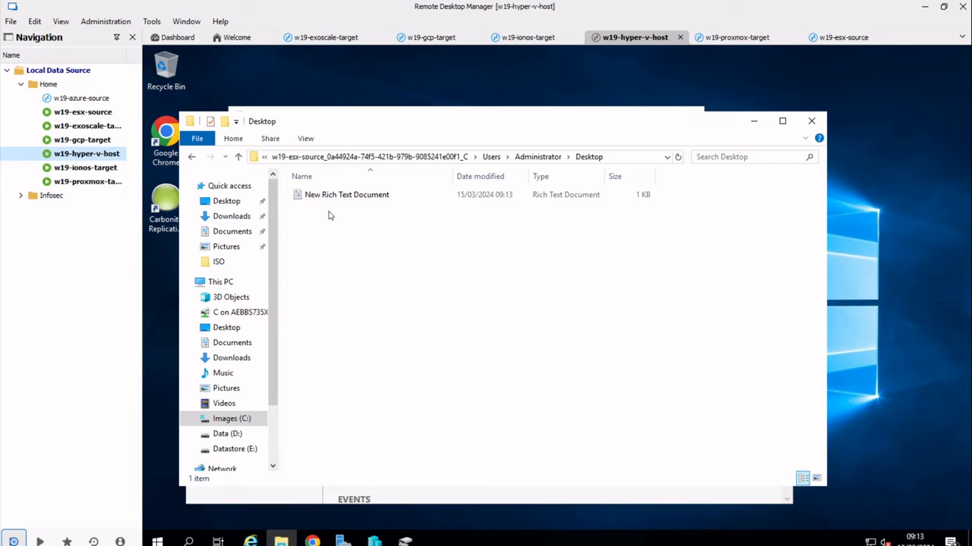
pyautogui.moveTo(346, 194)
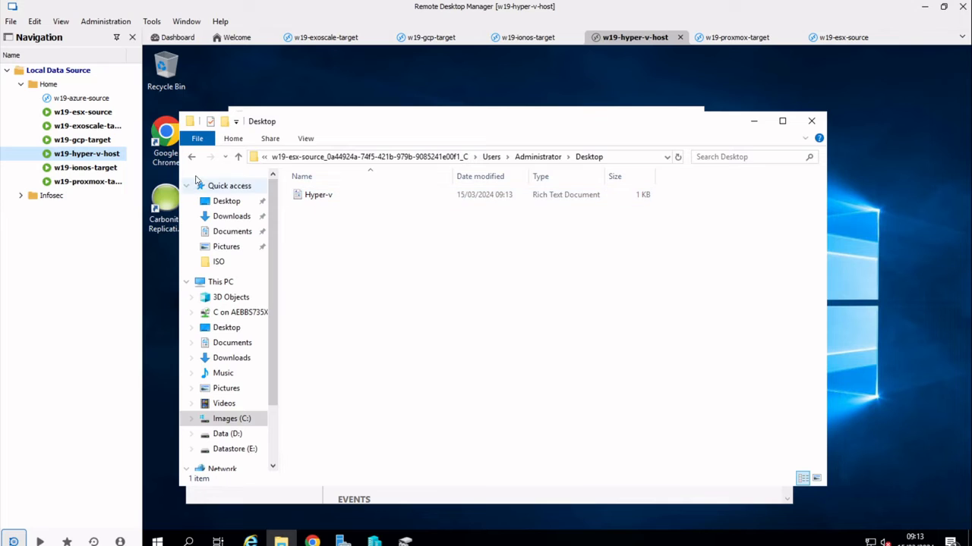
pyautogui.click(841, 38)
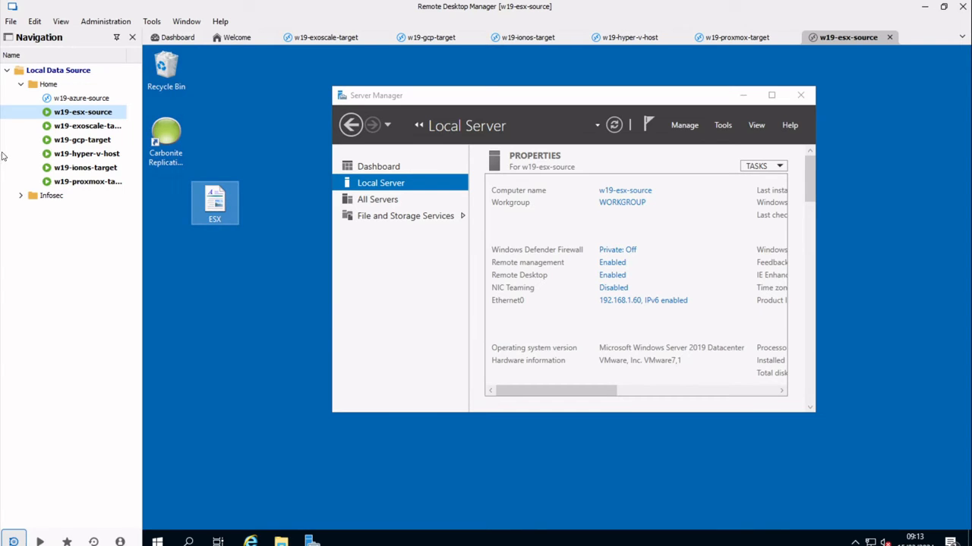
pyautogui.click(634, 37)
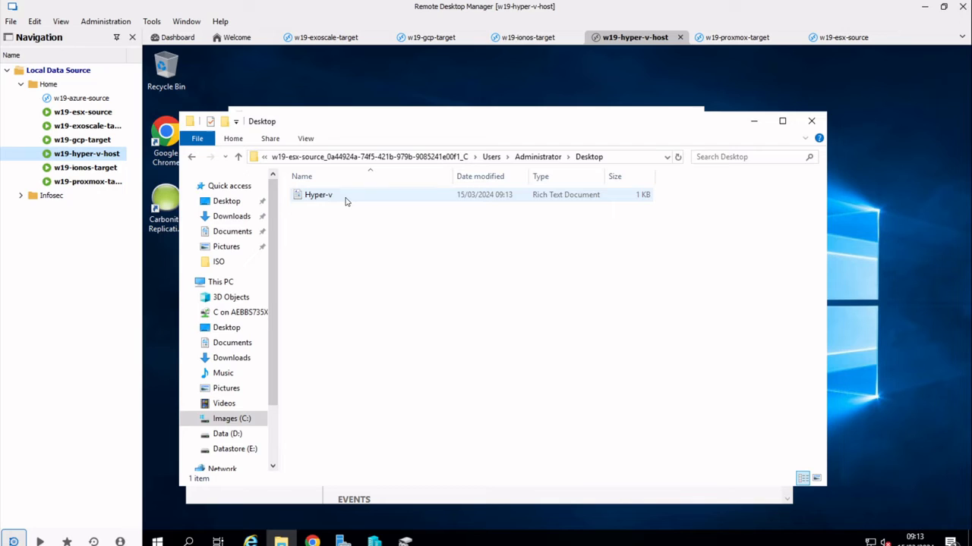
pyautogui.moveTo(318, 195)
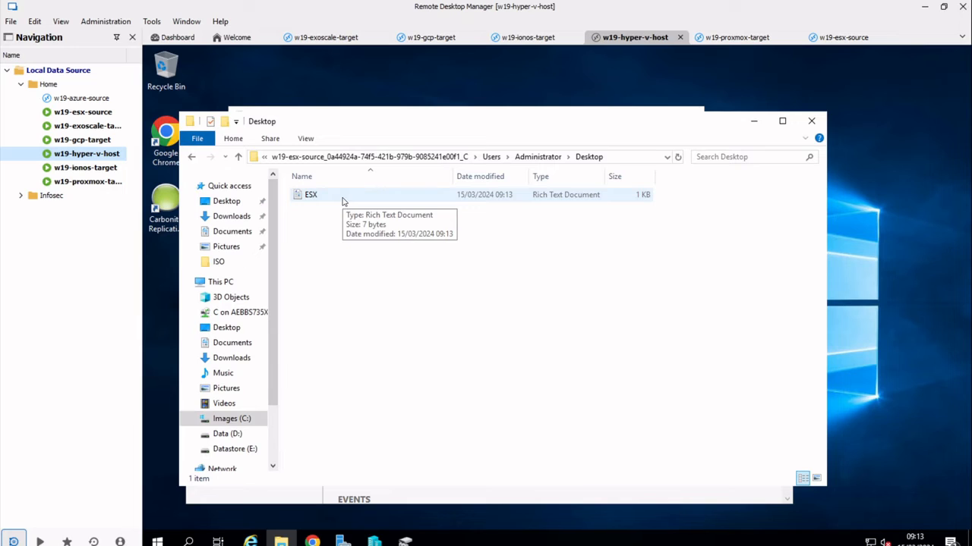
pyautogui.moveTo(321, 198)
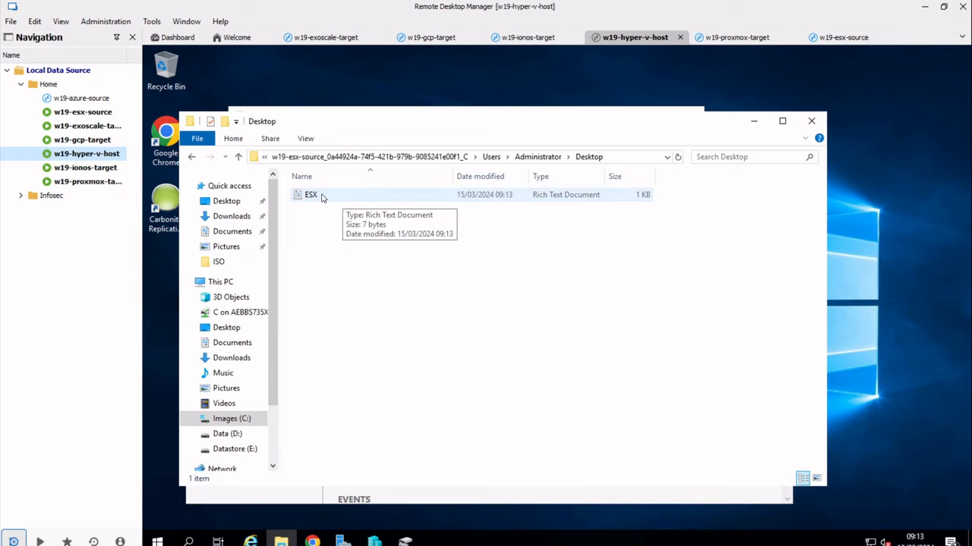
pyautogui.moveTo(326, 194)
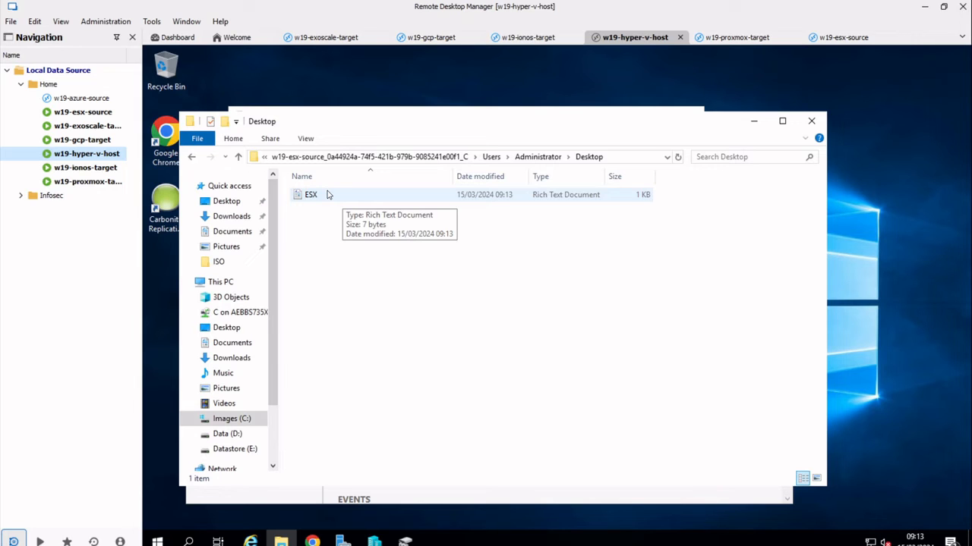
pyautogui.moveTo(405, 541)
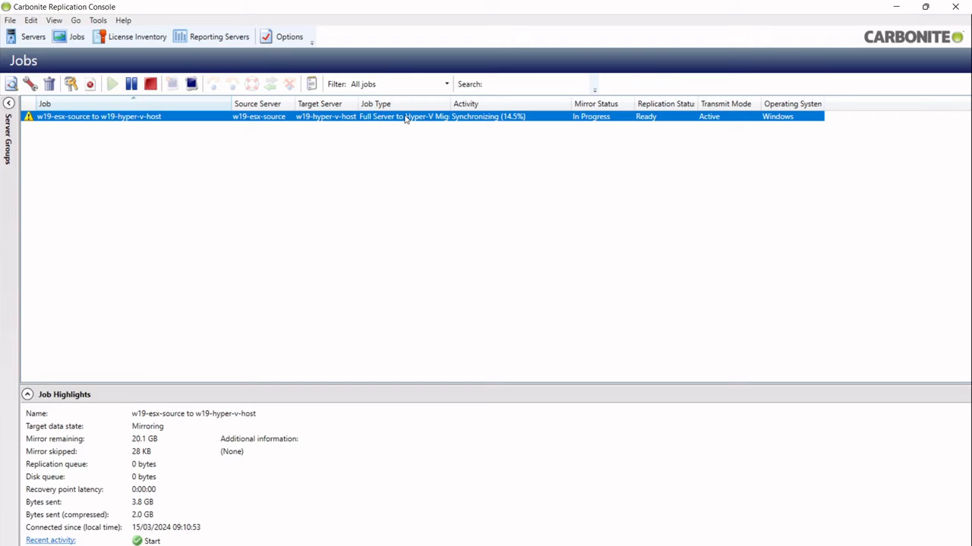
pyautogui.moveTo(506, 123)
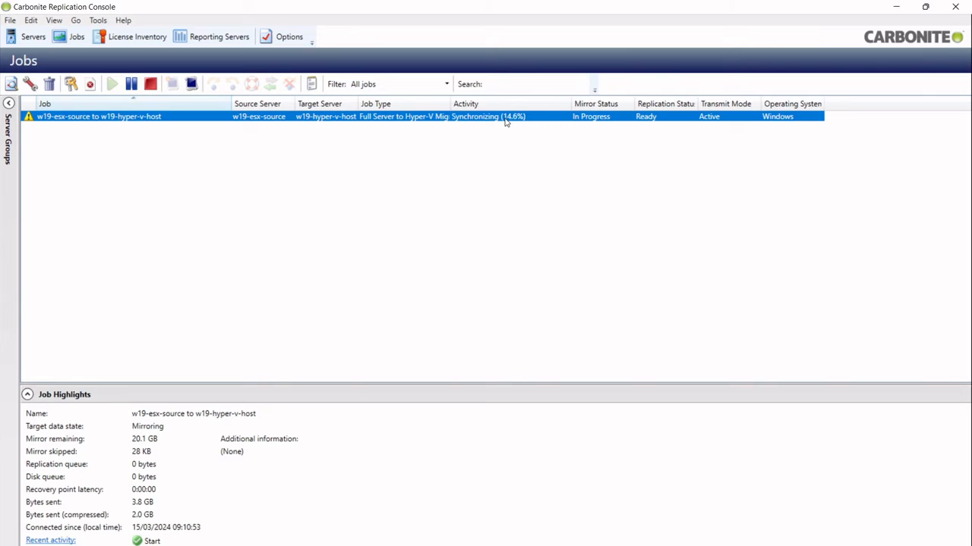
pyautogui.moveTo(351, 133)
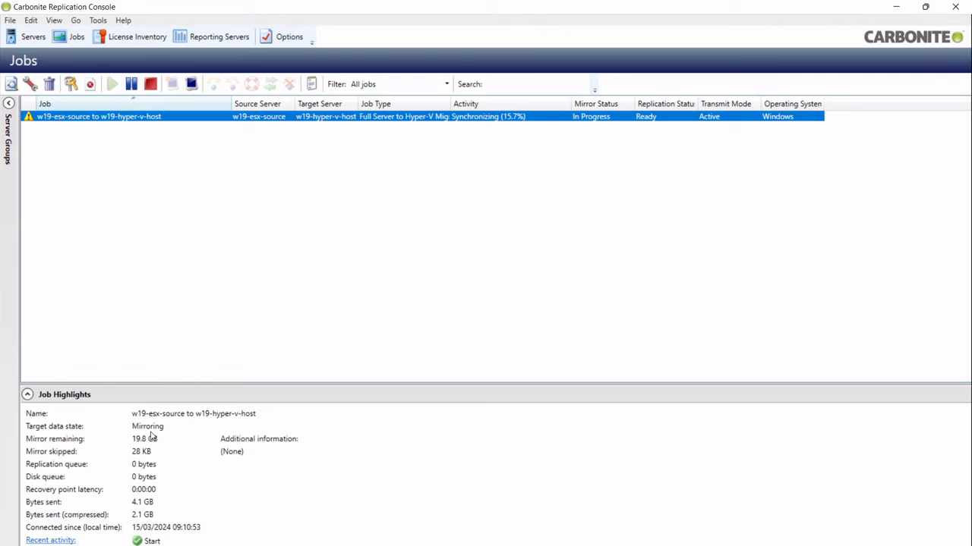
pyautogui.moveTo(454, 178)
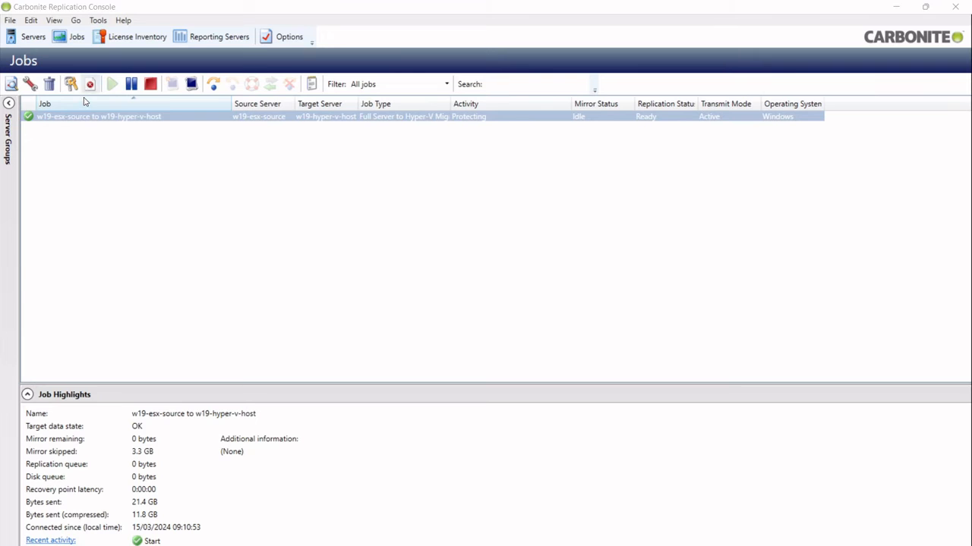
pyautogui.moveTo(266, 139)
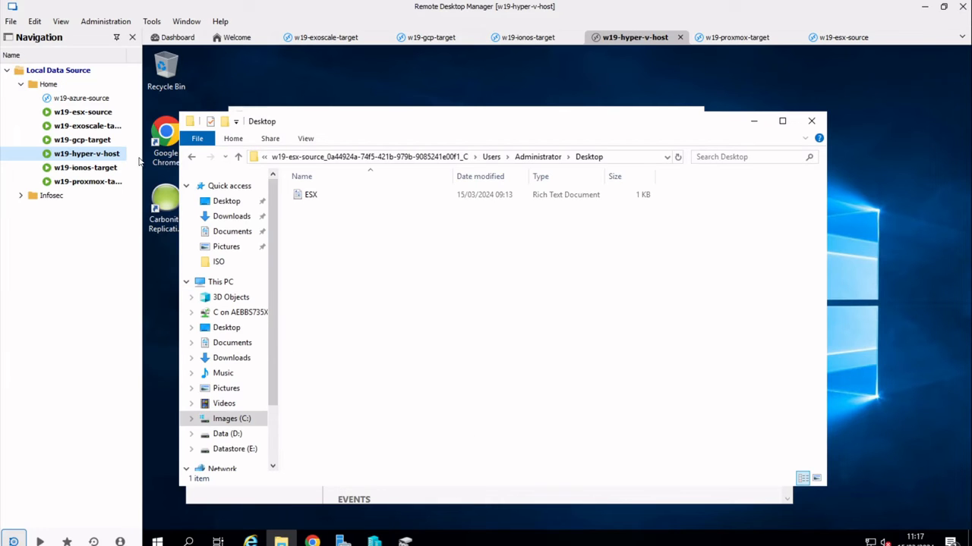
# - Rename the source file to ESX2 and select the replicated ESX2 file on w19-hyper-v-host
pyautogui.click(847, 38)
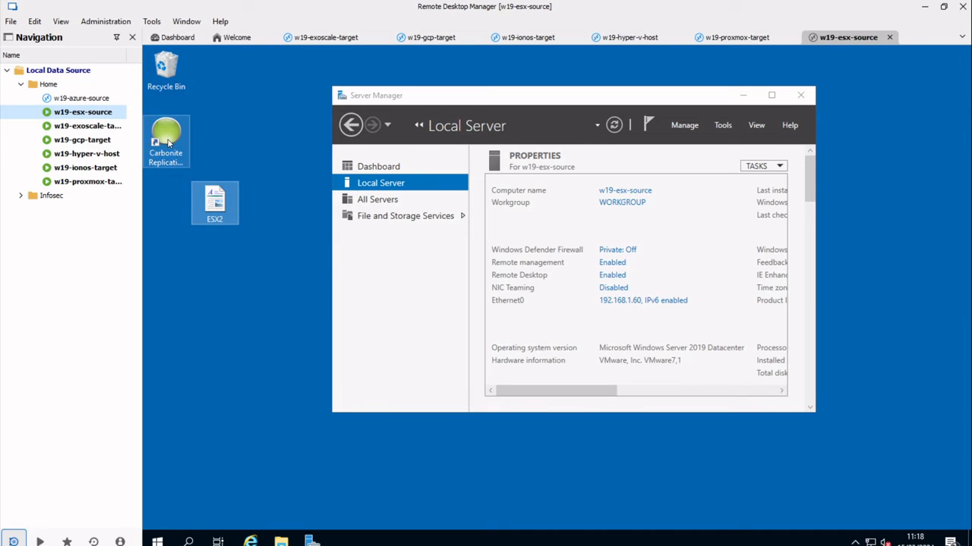
pyautogui.click(634, 37)
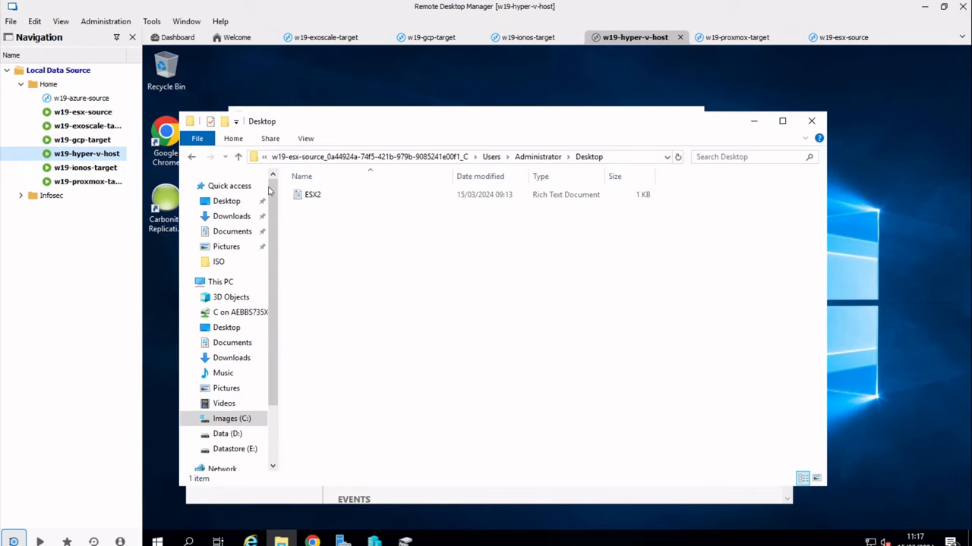
pyautogui.click(312, 194)
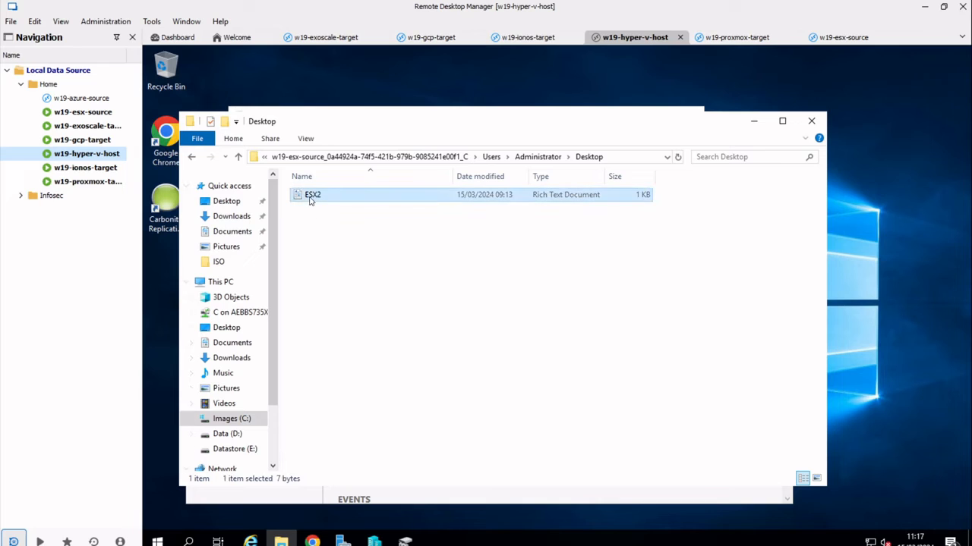
pyautogui.moveTo(304, 291)
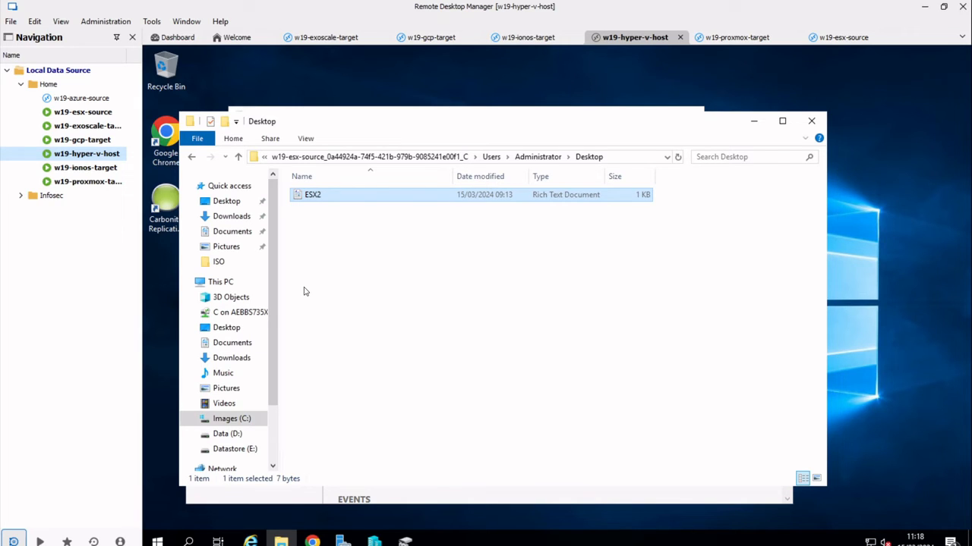
pyautogui.moveTo(117, 131)
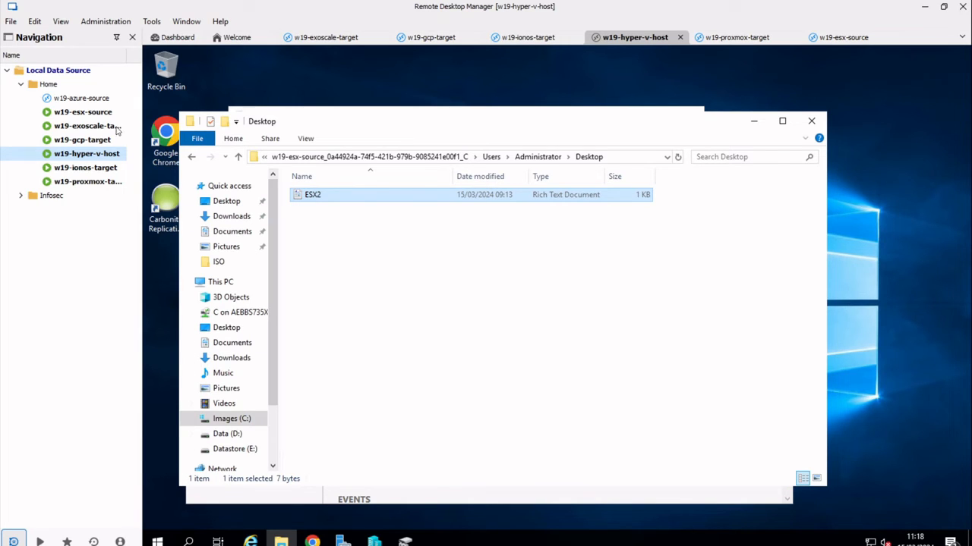
pyautogui.moveTo(99, 112)
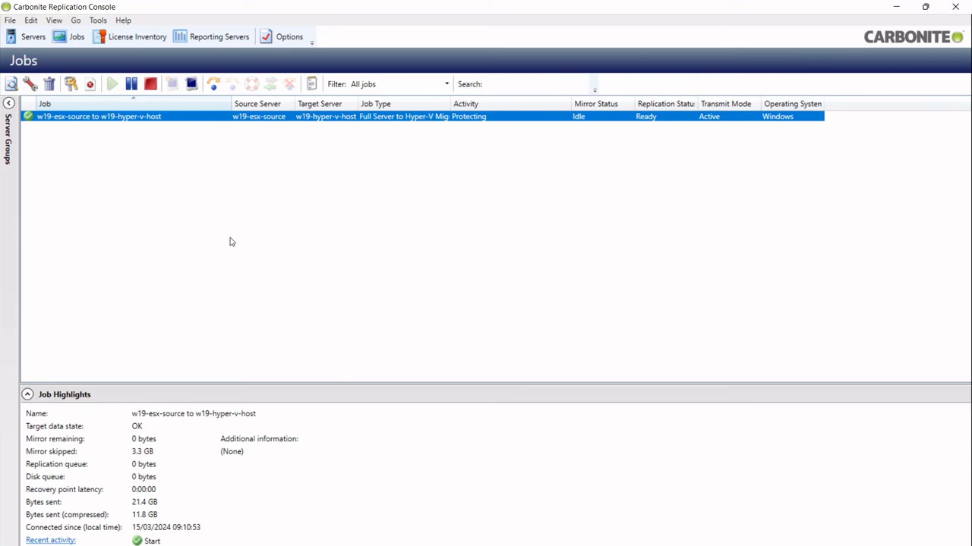
# - Run Failover on the w19-esx-source to w19-hyper-v-host job from its context menu
pyautogui.rightClick(99, 116)
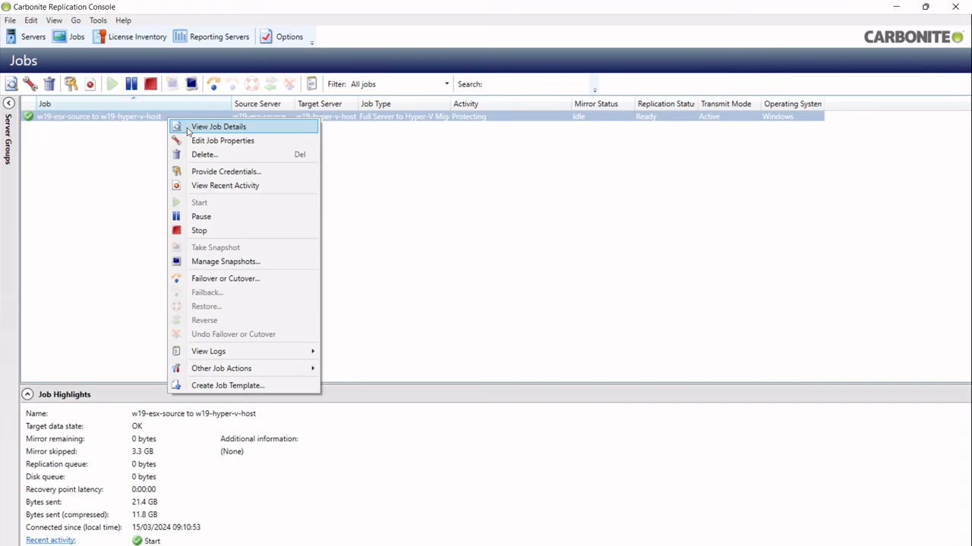
pyautogui.click(224, 278)
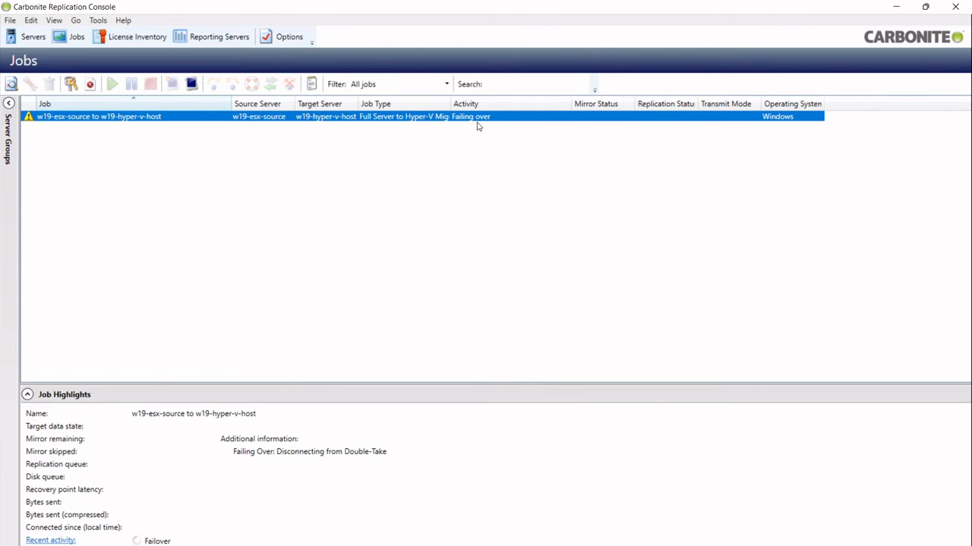
pyautogui.moveTo(422, 477)
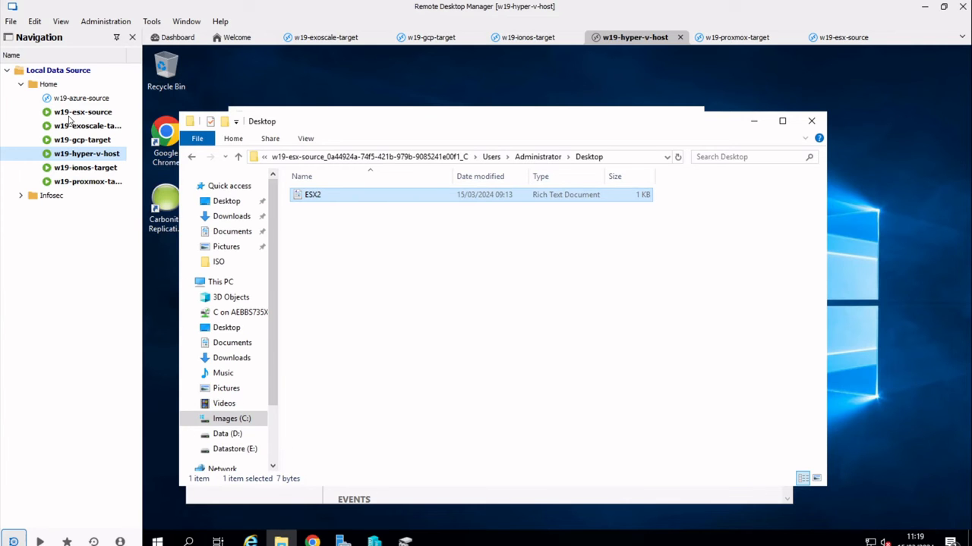
# - Dismiss the sign-out notice, close the w19-esx-source tab, and return to w19-hyper-v-host
pyautogui.click(844, 37)
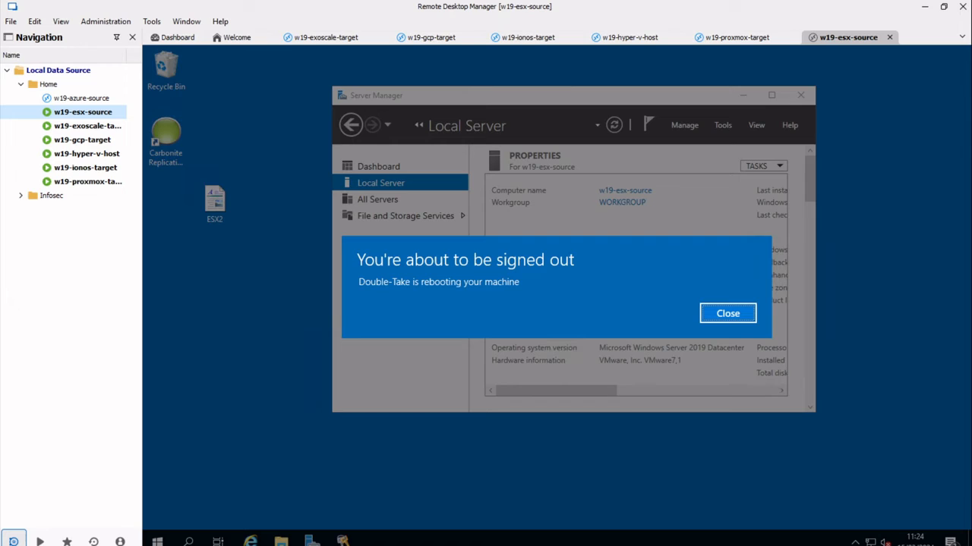
pyautogui.click(726, 313)
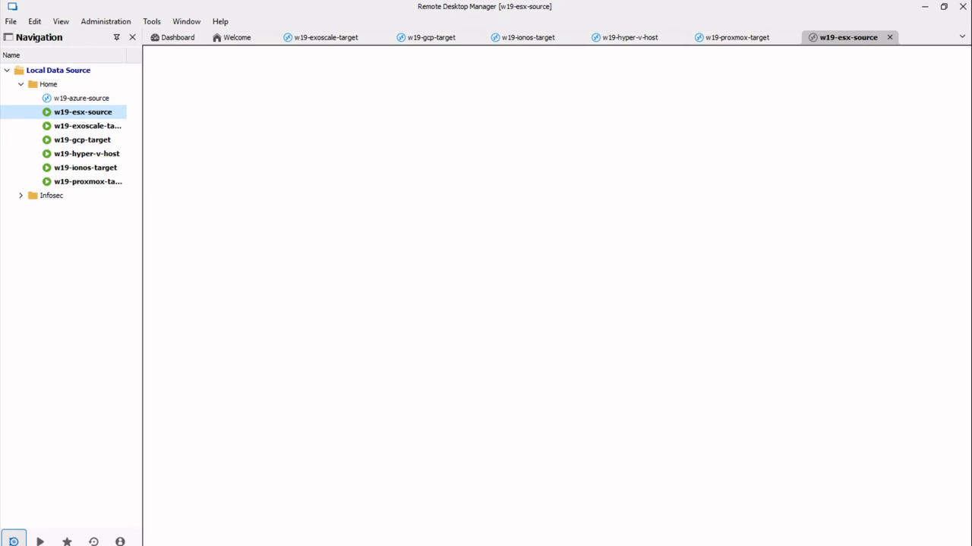
pyautogui.click(735, 37)
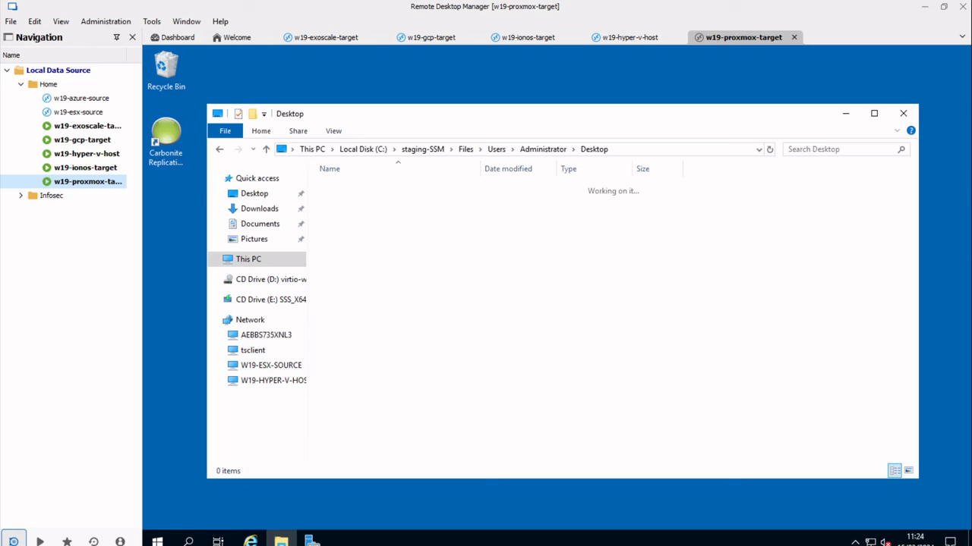
pyautogui.moveTo(189, 515)
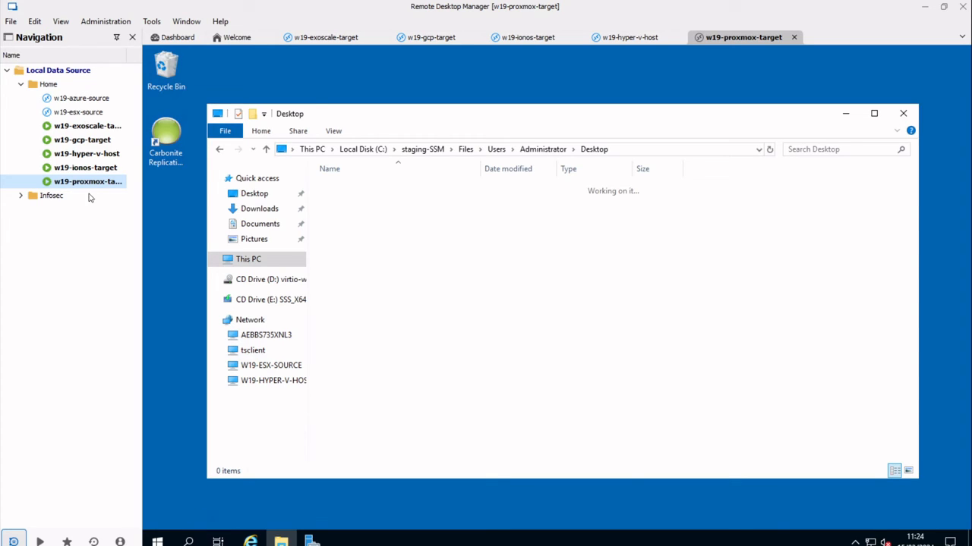
pyautogui.moveTo(93, 175)
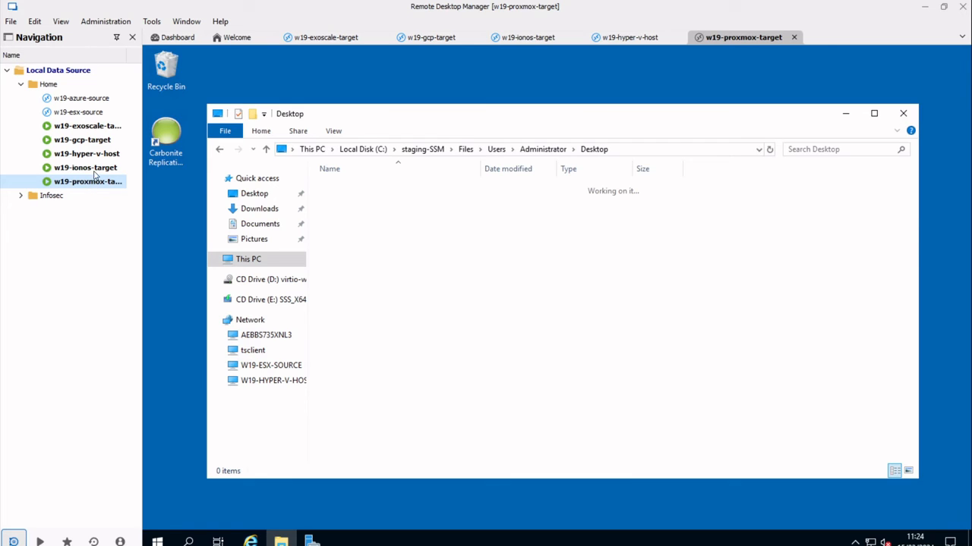
pyautogui.click(635, 37)
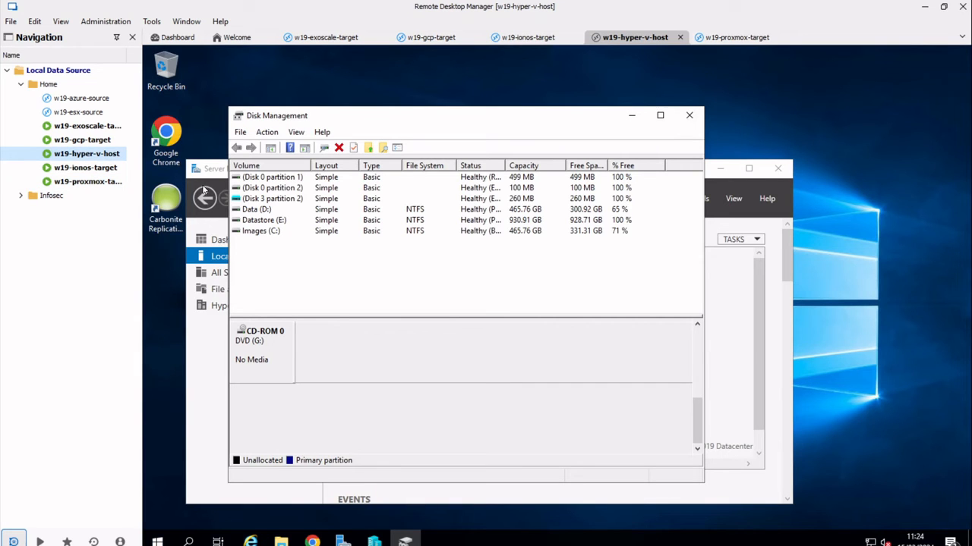
pyautogui.moveTo(643, 230)
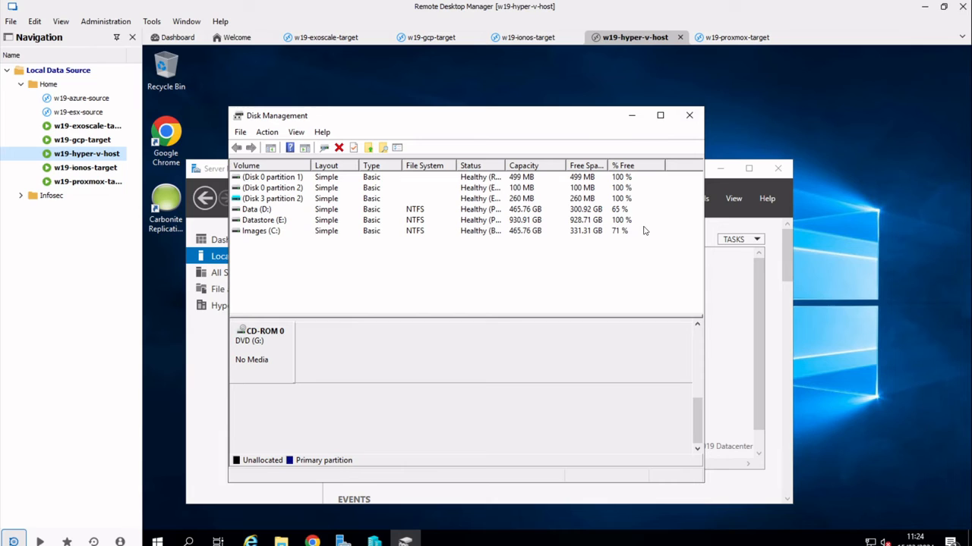
pyautogui.moveTo(680, 390)
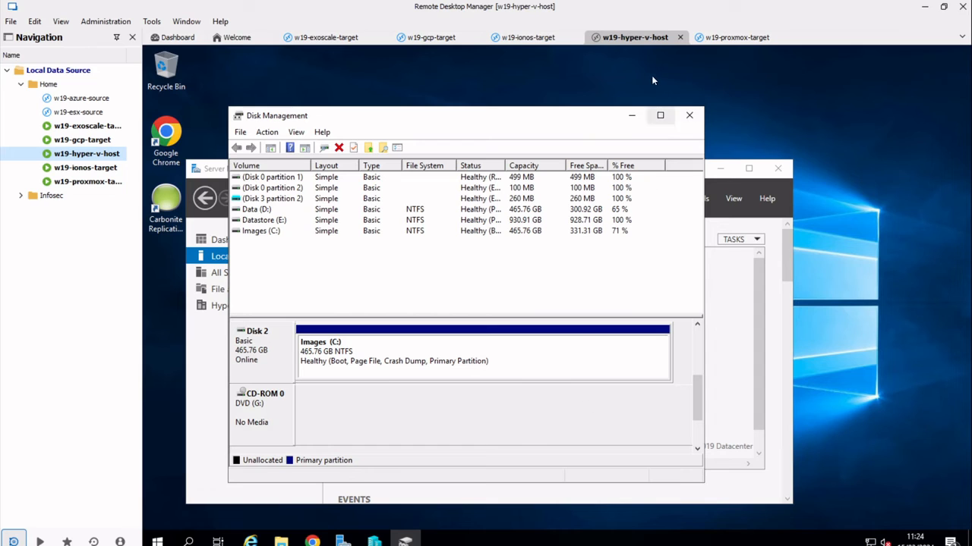
# - Open Hyper-V Manager on the host to see w19-esx-source_Replica, still off
pyautogui.click(688, 115)
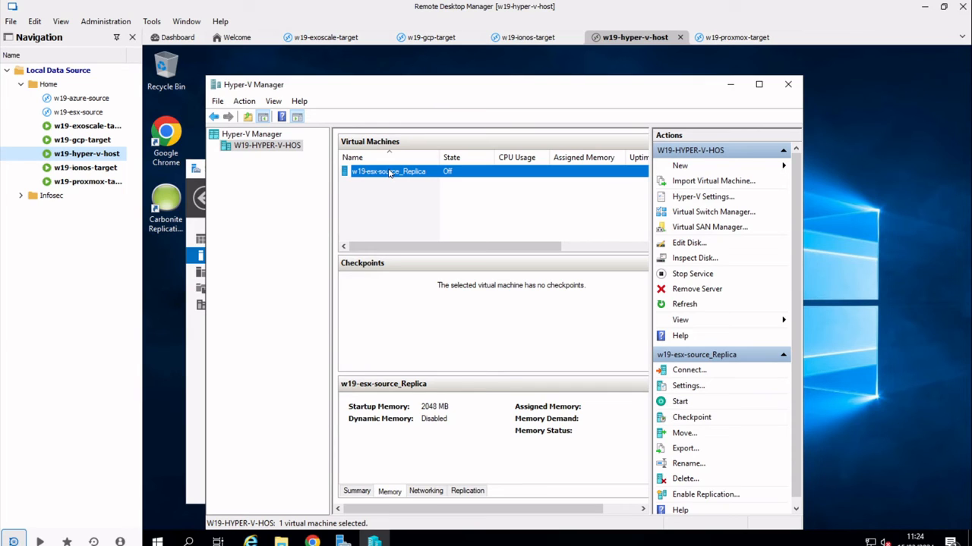
# - Select the w19-esx-source_Replica virtual machine in Hyper-V Manager
pyautogui.click(680, 401)
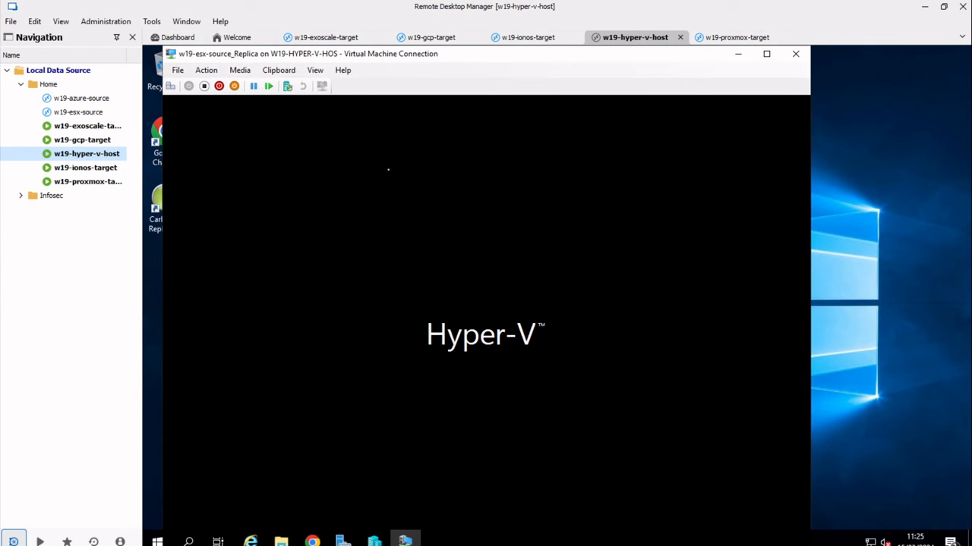
pyautogui.moveTo(315, 305)
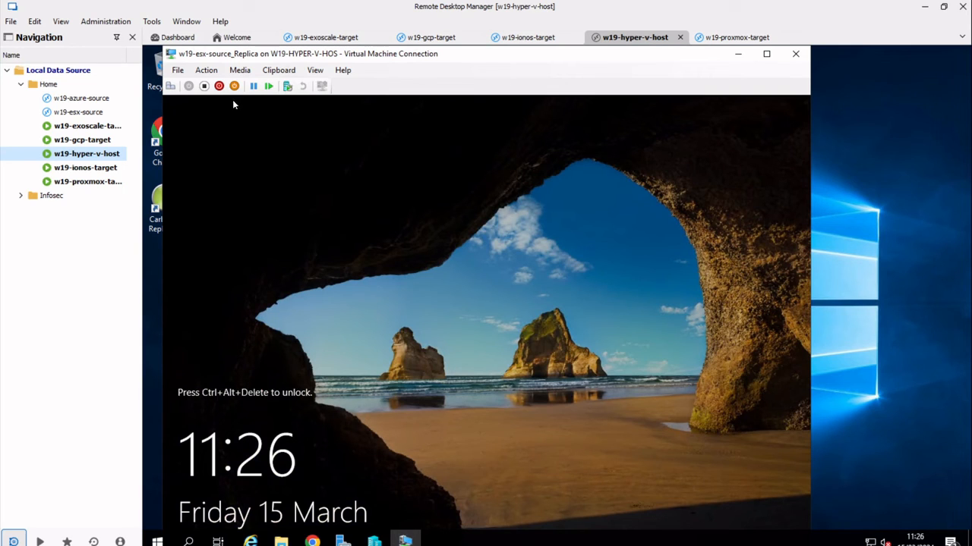
pyautogui.moveTo(268, 85)
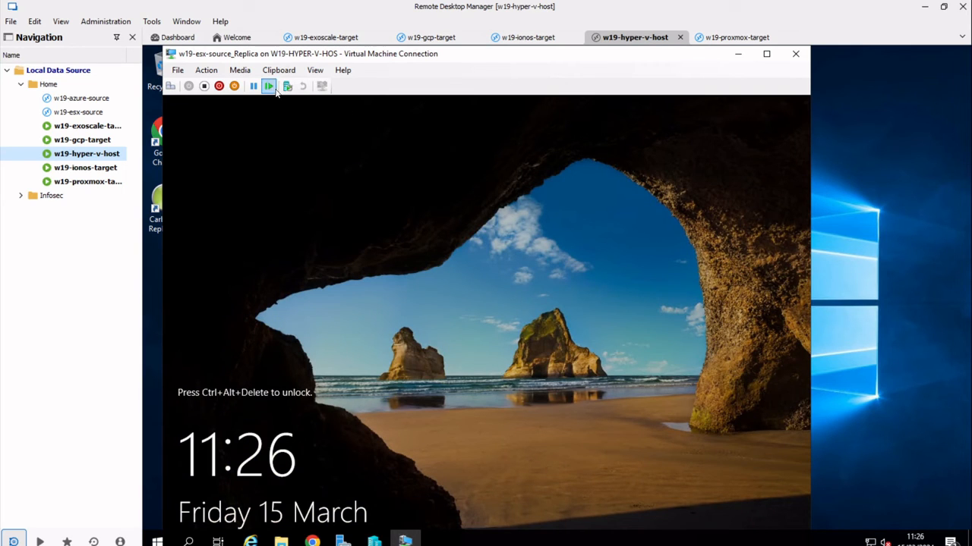
pyautogui.moveTo(287, 86)
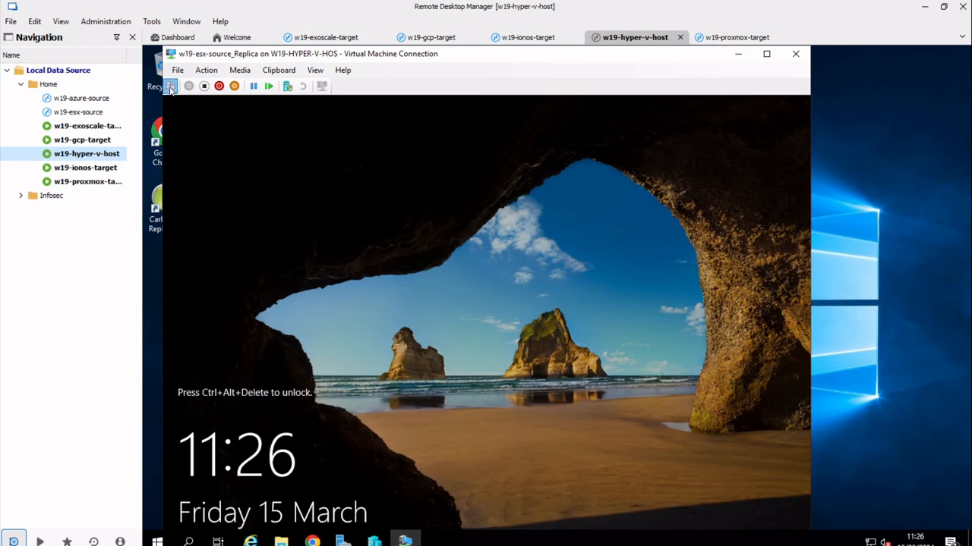
# - Send Ctrl+Alt+Delete to the replica VM and sign in with the Administrator password
pyautogui.click(170, 86)
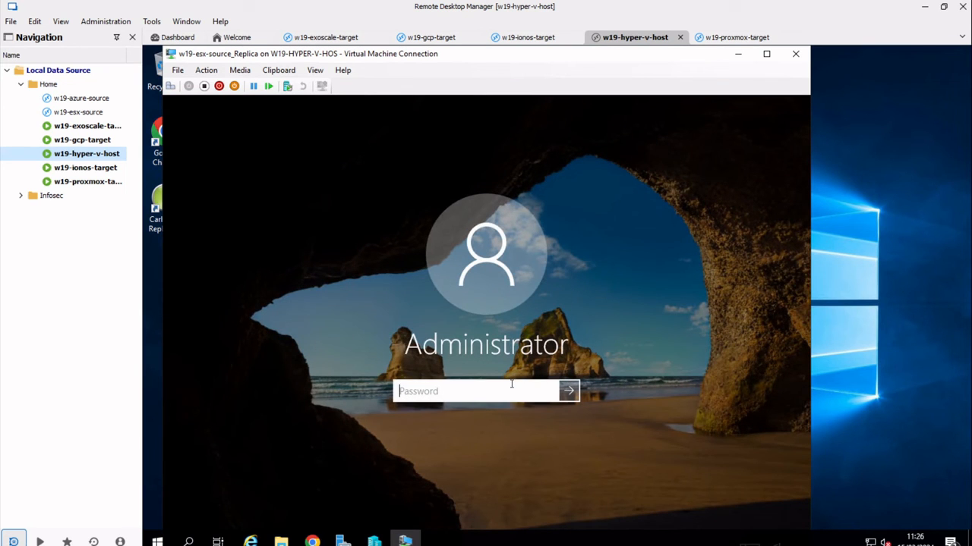
pyautogui.write('•')
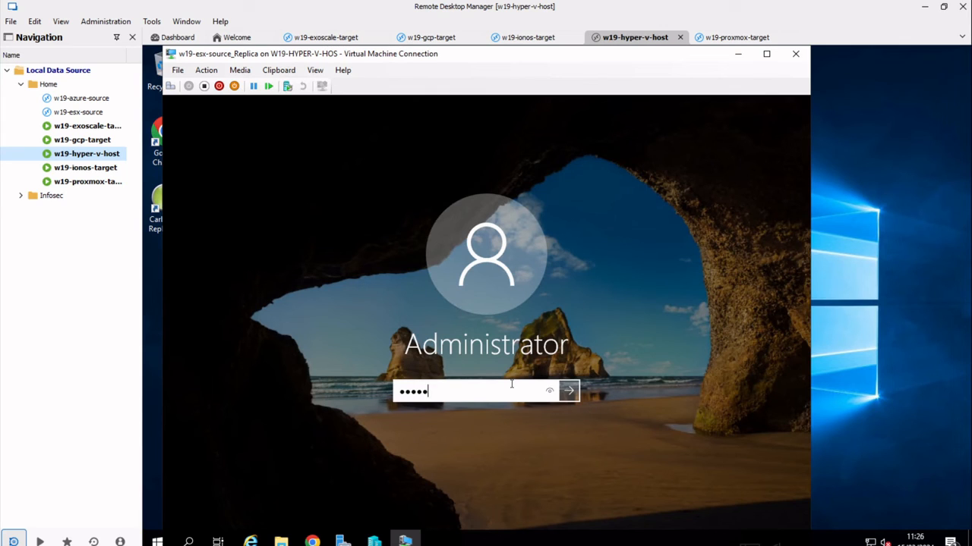
pyautogui.click(568, 391)
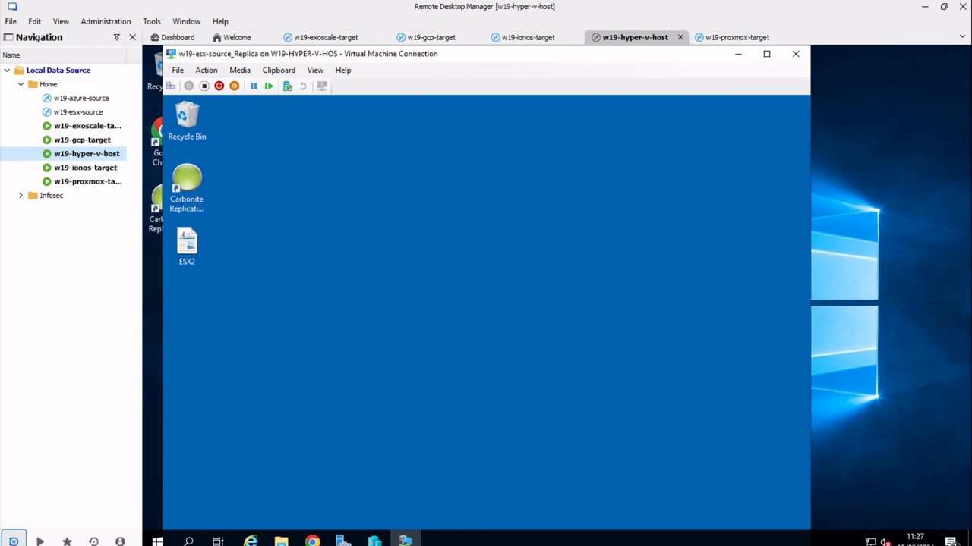
# - Cancel the Shutdown Event Tracker and open Server Manager's Local Server page
pyautogui.click(187, 243)
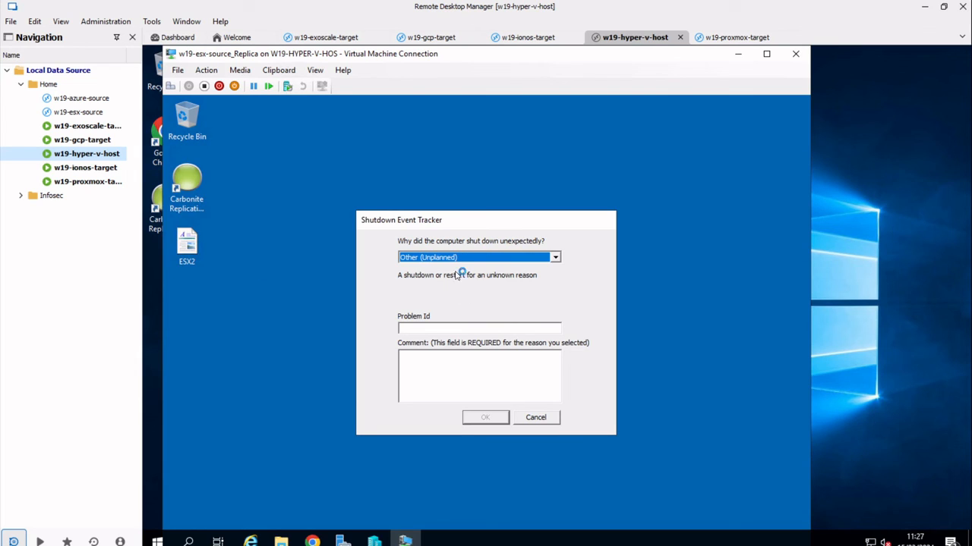
pyautogui.moveTo(507, 317)
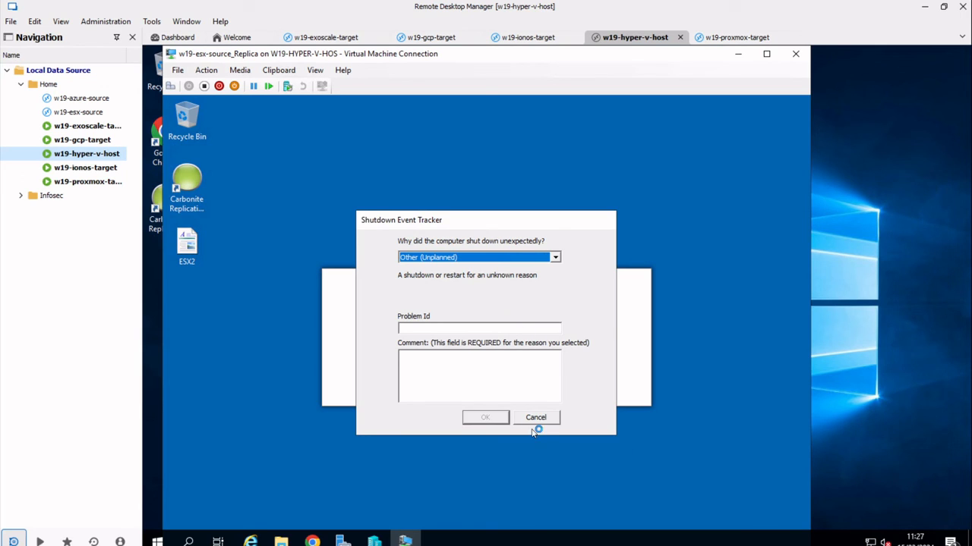
pyautogui.moveTo(533, 425)
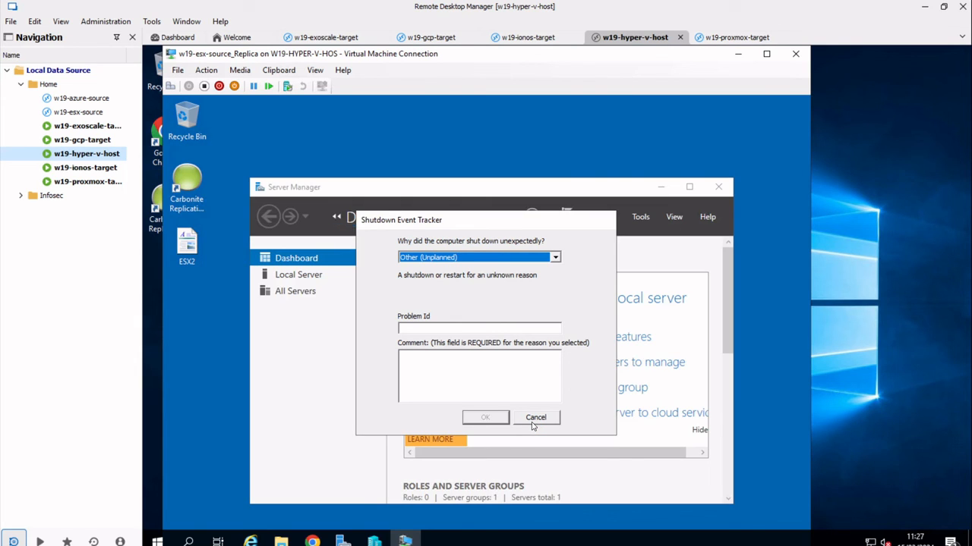
pyautogui.click(535, 418)
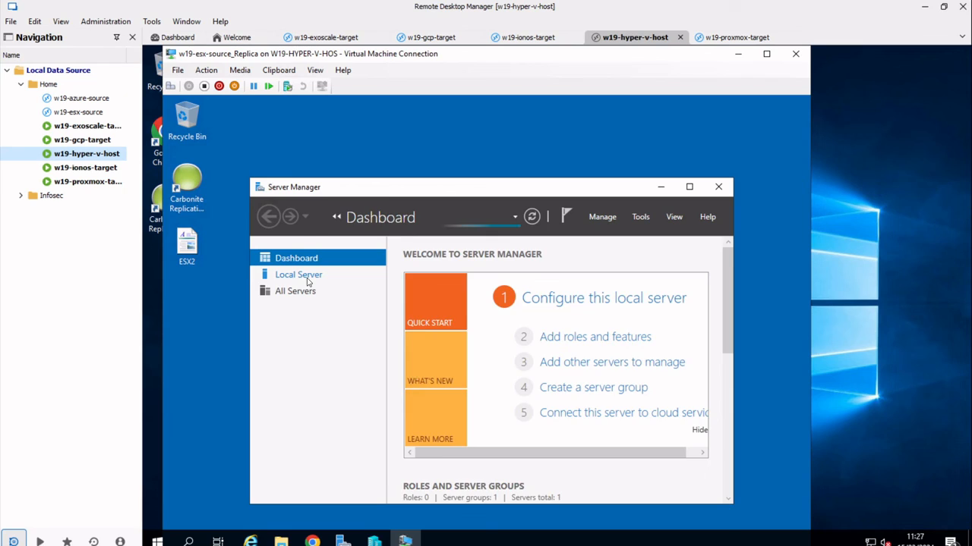
pyautogui.click(298, 274)
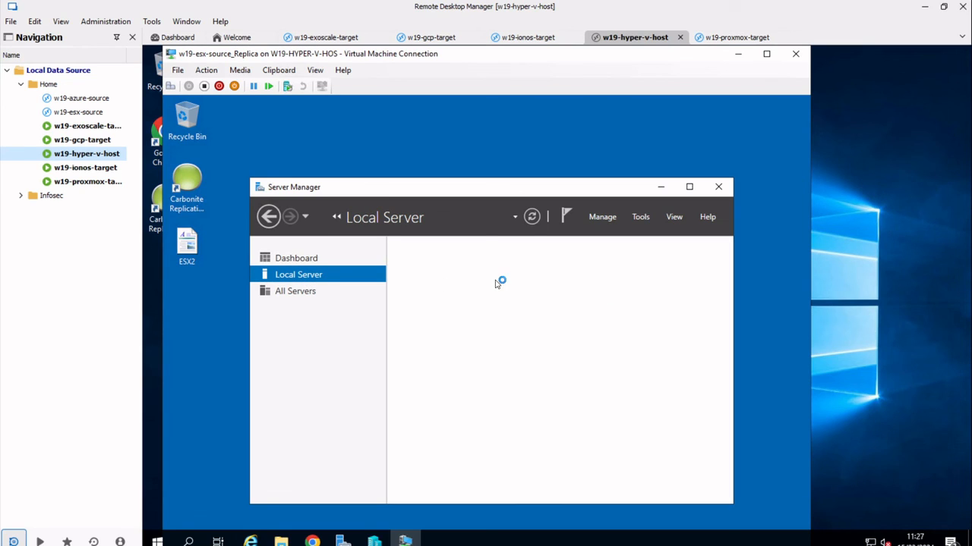
pyautogui.moveTo(224, 63)
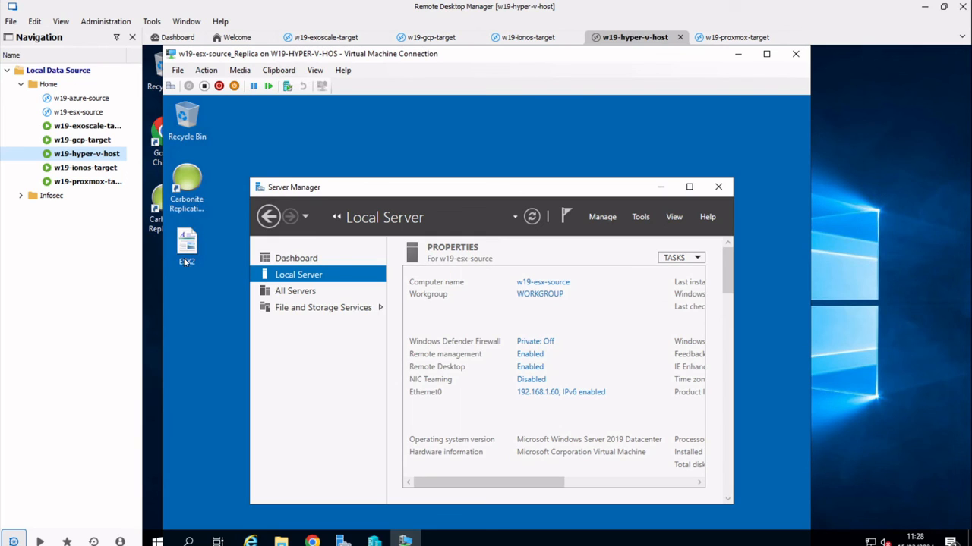
pyautogui.moveTo(186, 243)
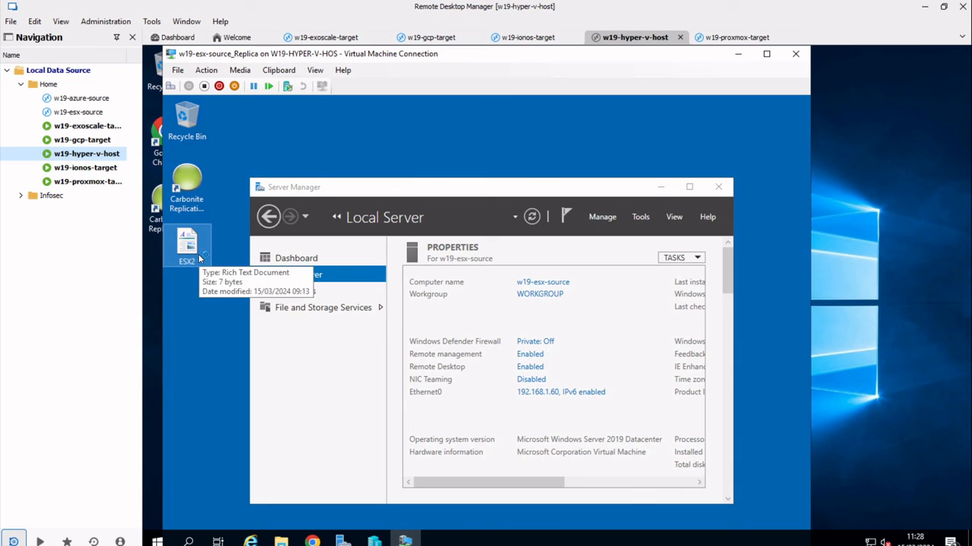
pyautogui.doubleClick(187, 243)
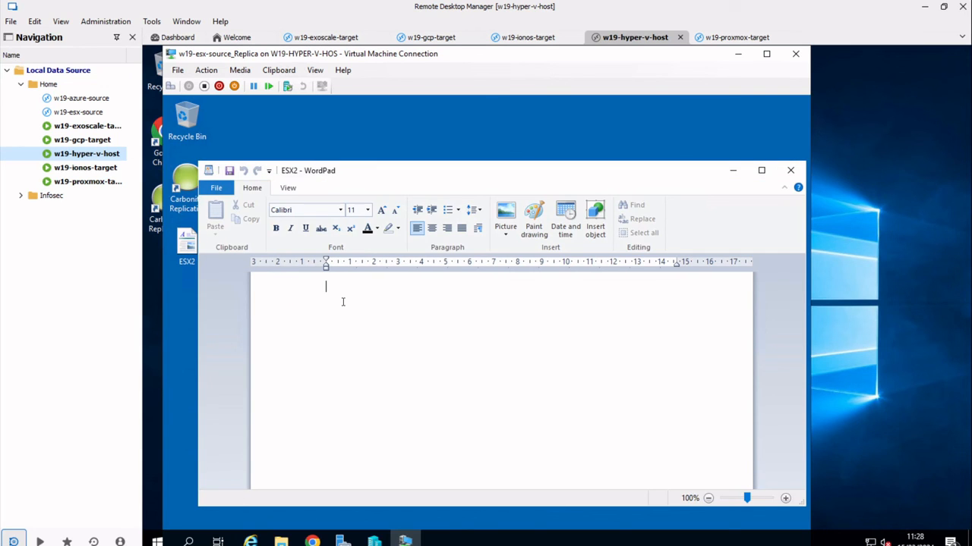
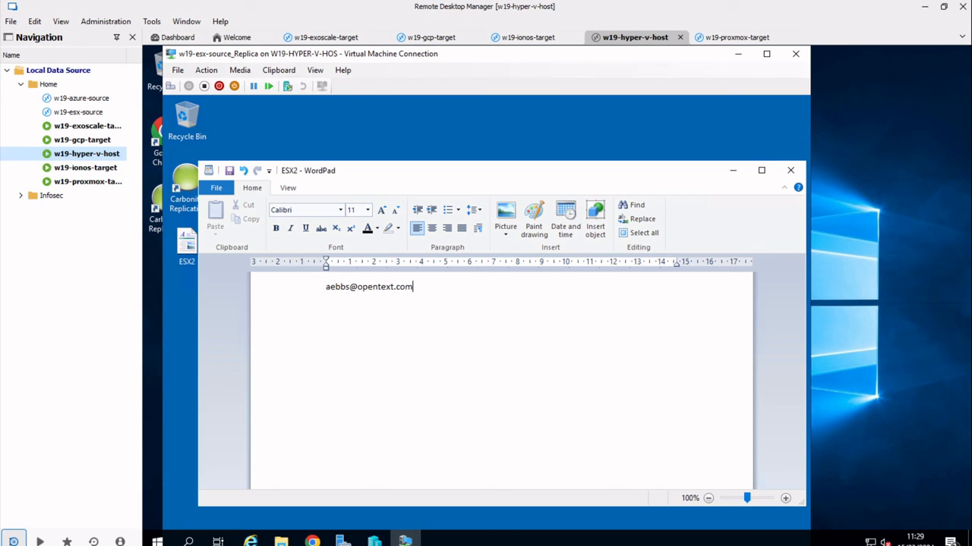